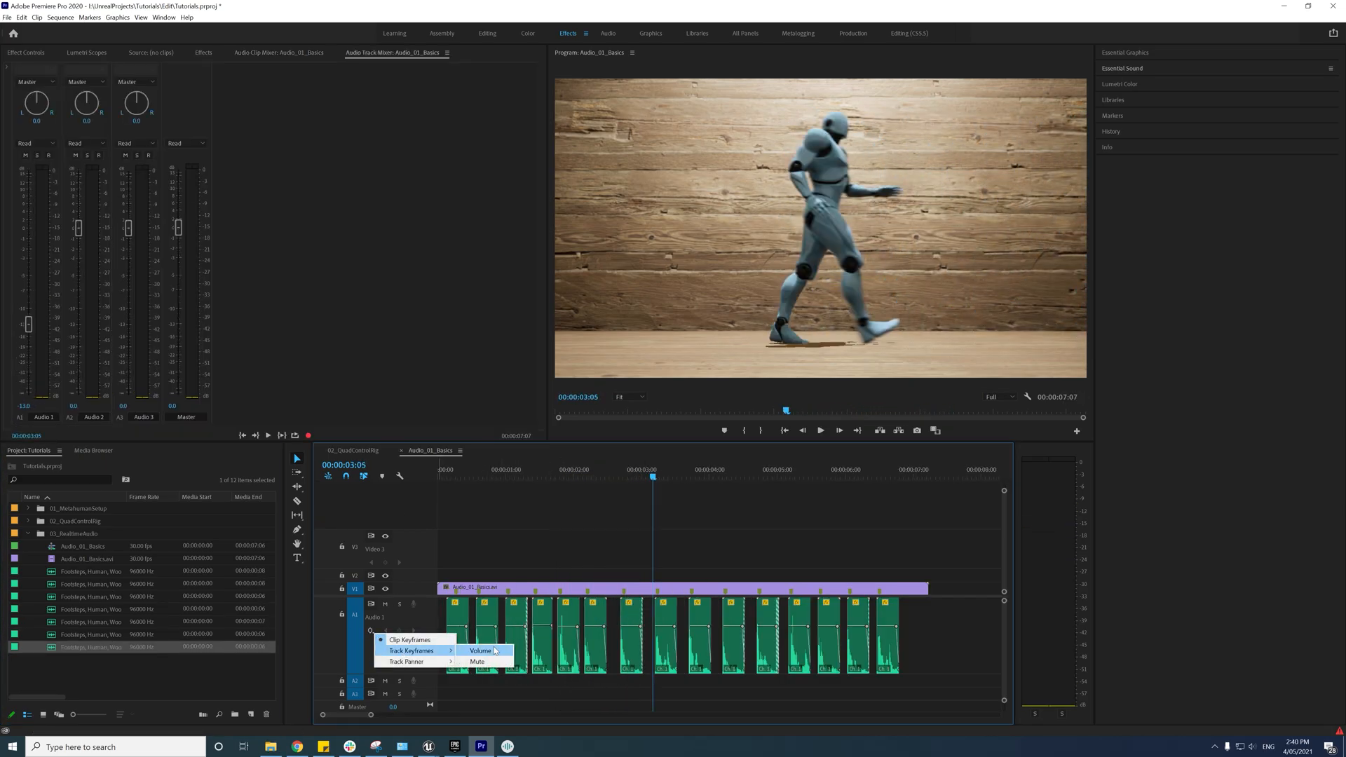
Step: Show Volume keyframes on Audio 1, then switch to the Audio_02_Basics sequence
click(479, 650)
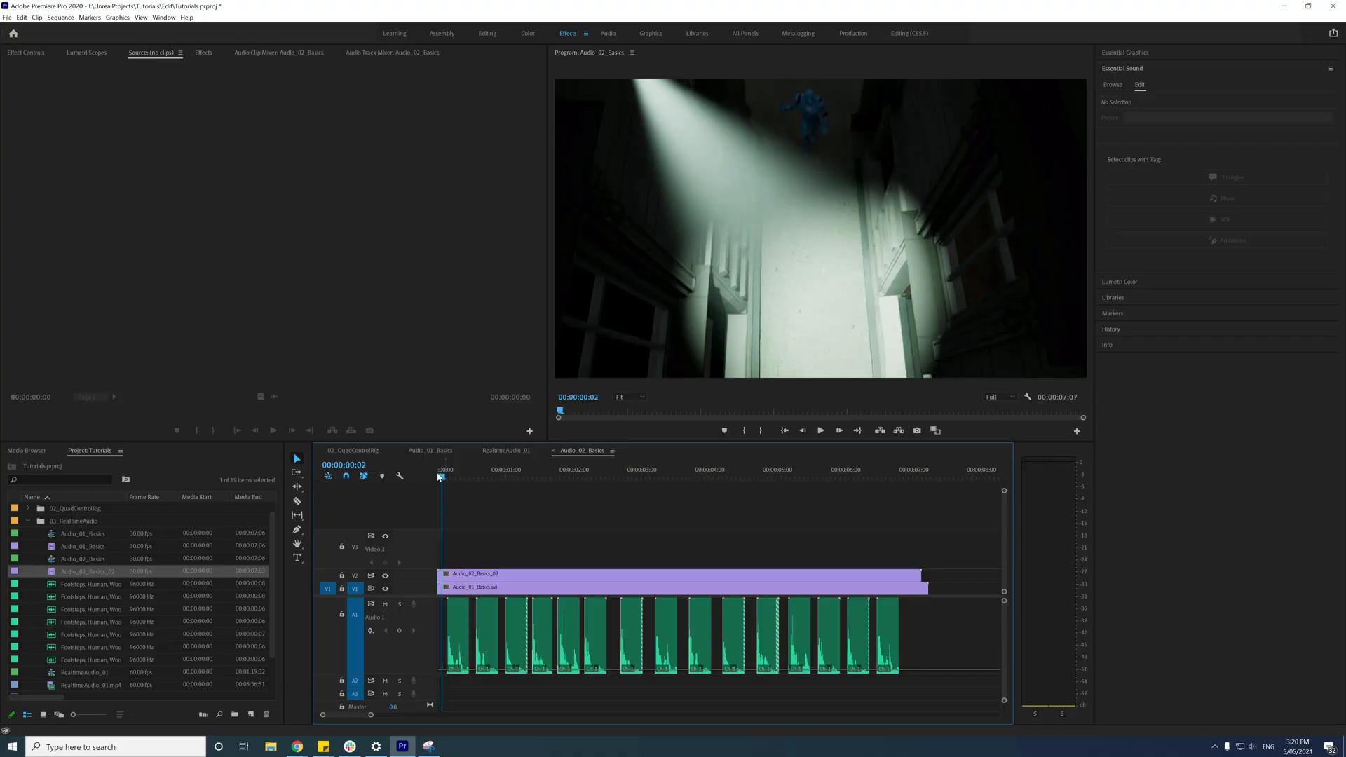
click(819, 430)
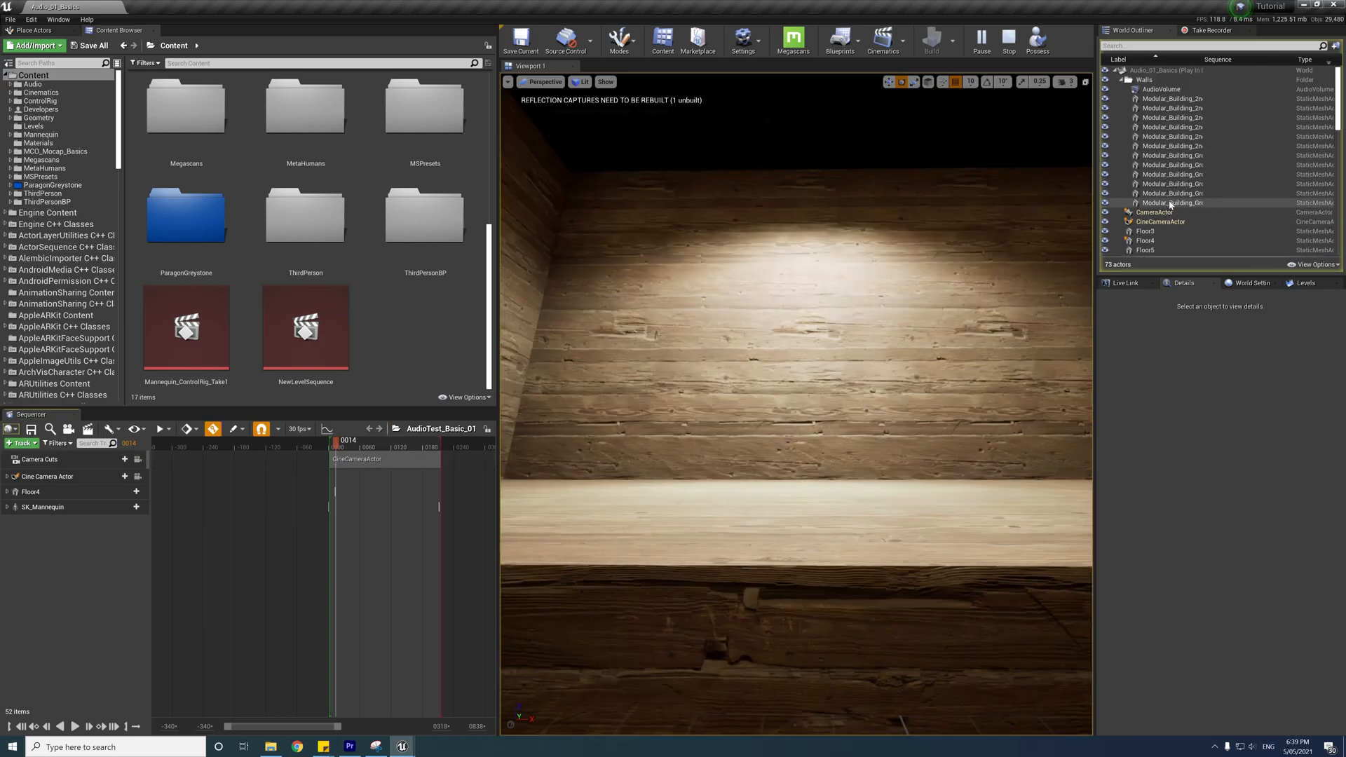
Step: Select the wall actors and filter their Details for 'hidde'
click(1172, 202)
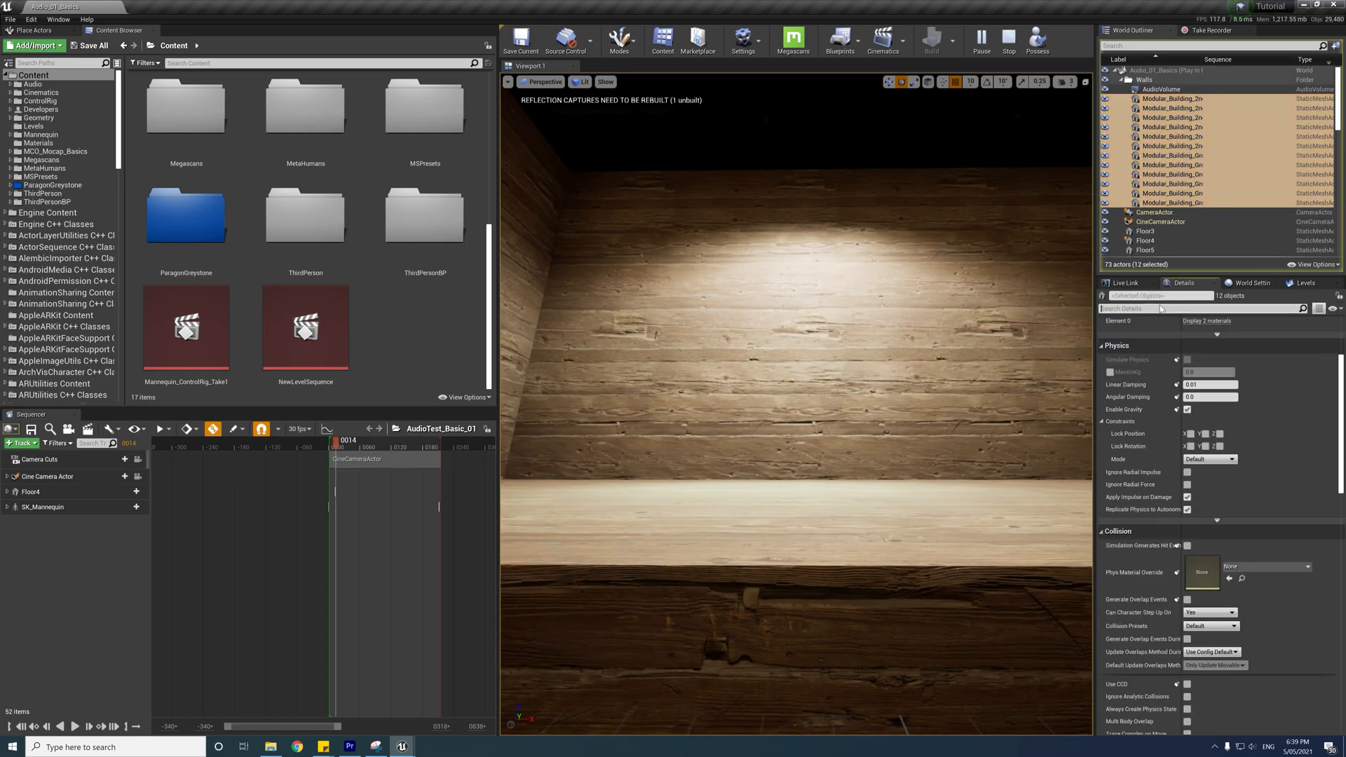
text(hidde)
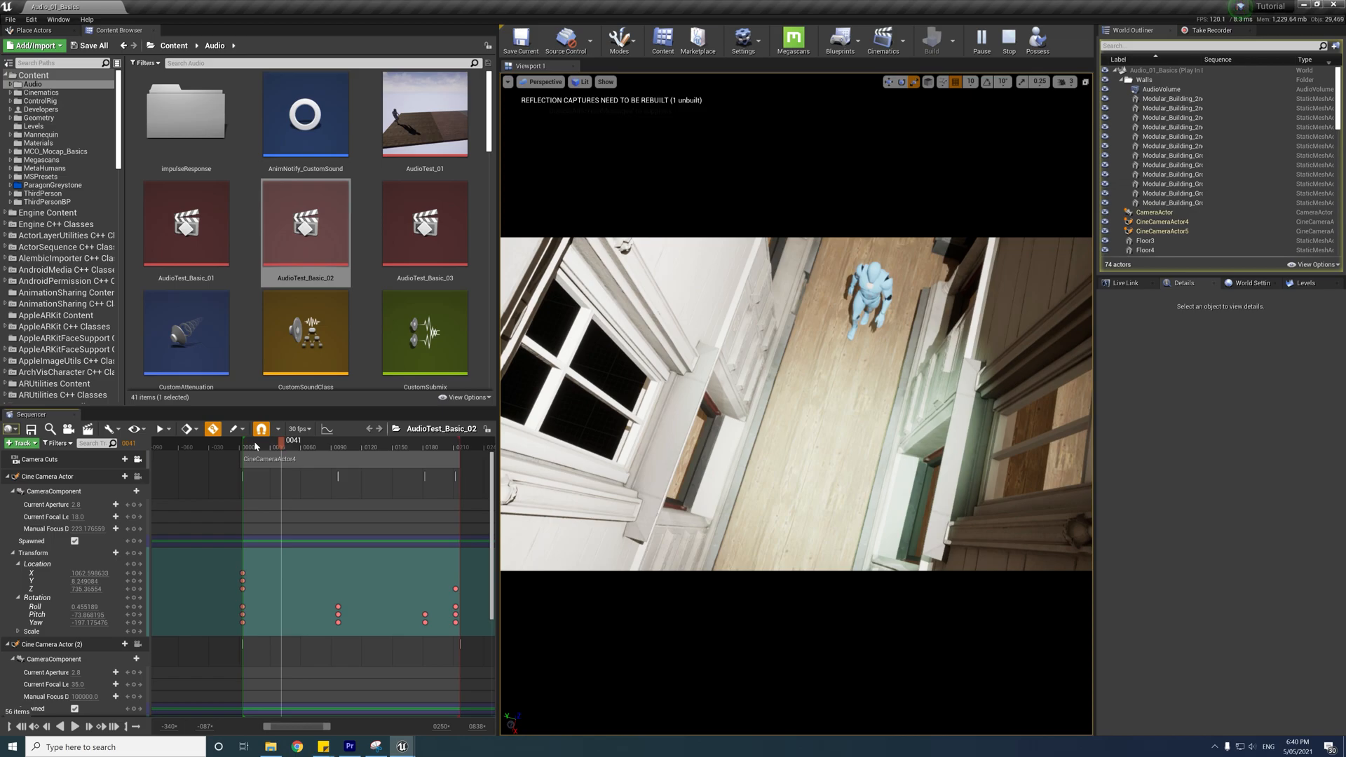
mouse_move(889, 375)
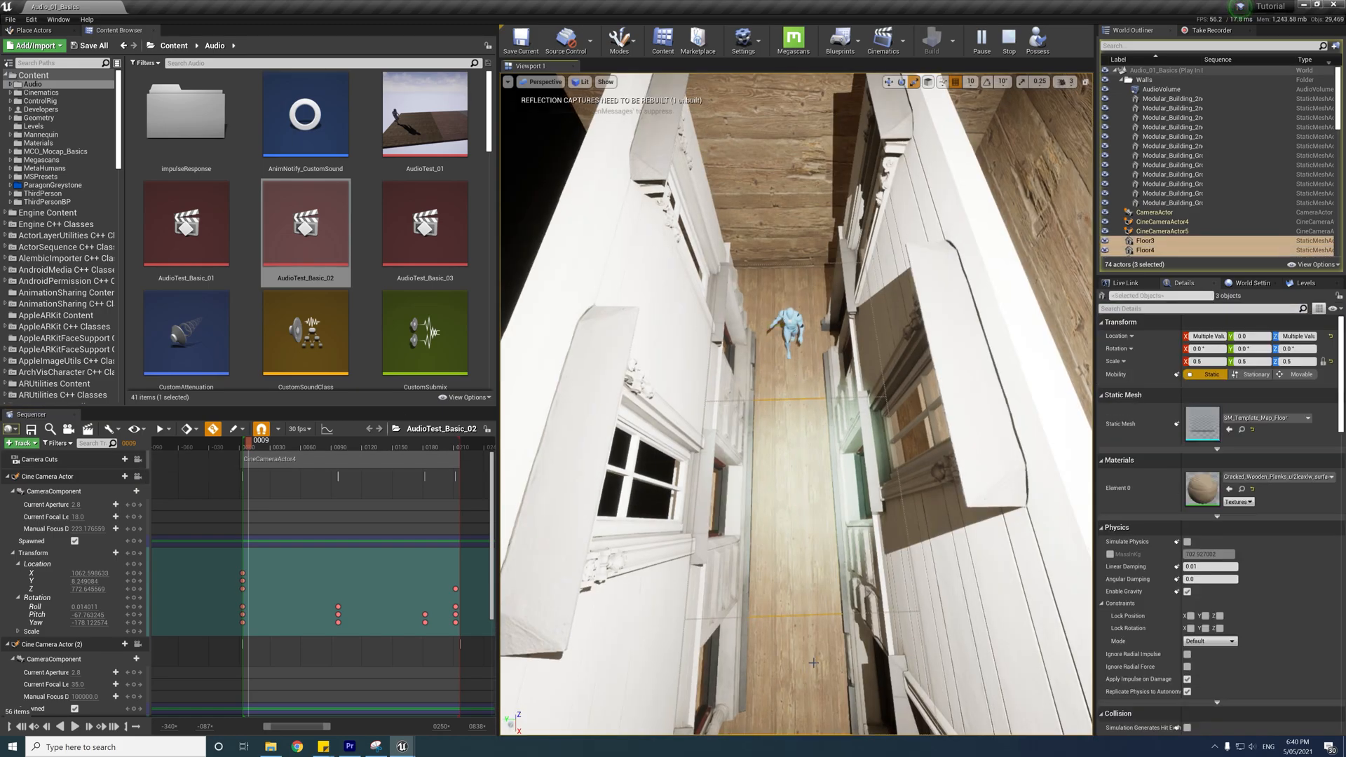
Step: Browse to Megascans > Surfaces and drag a surface material onto the corridor floor
click(174, 45)
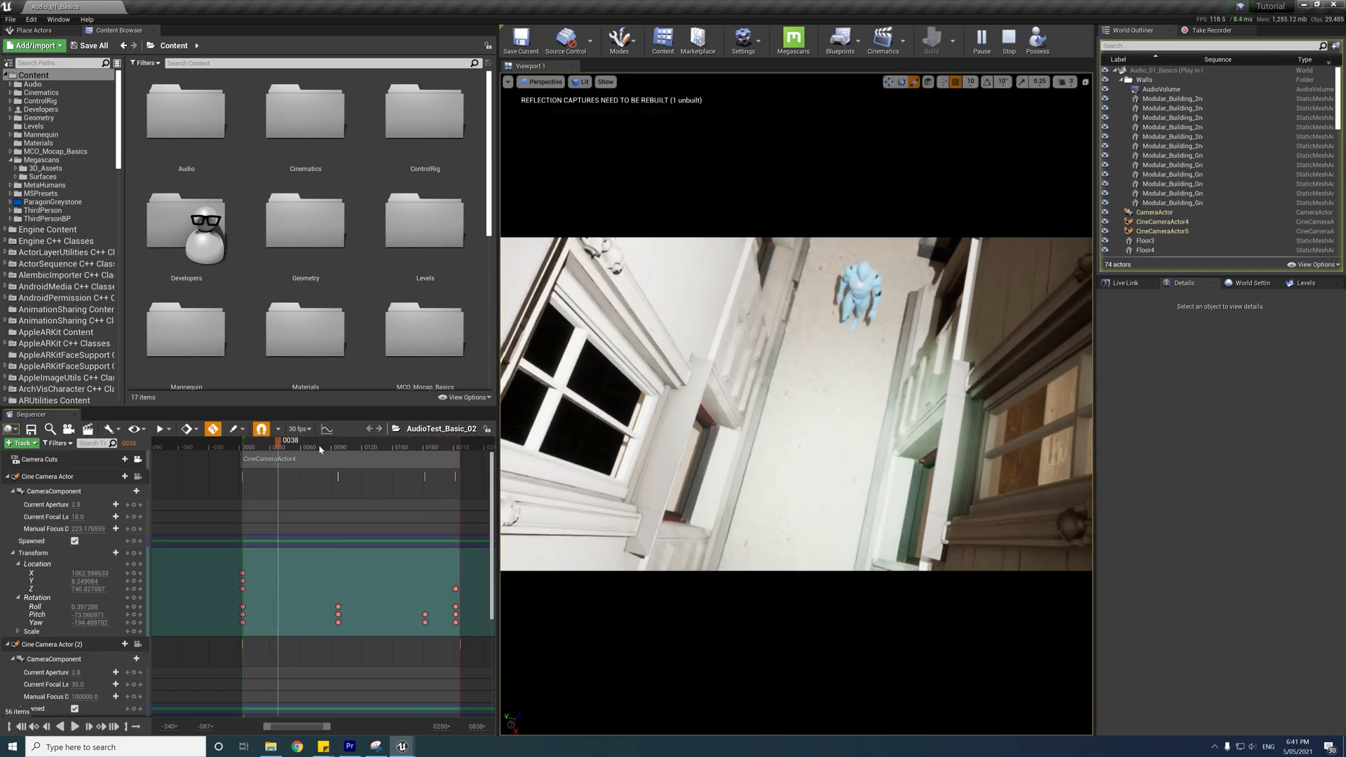
click(1145, 240)
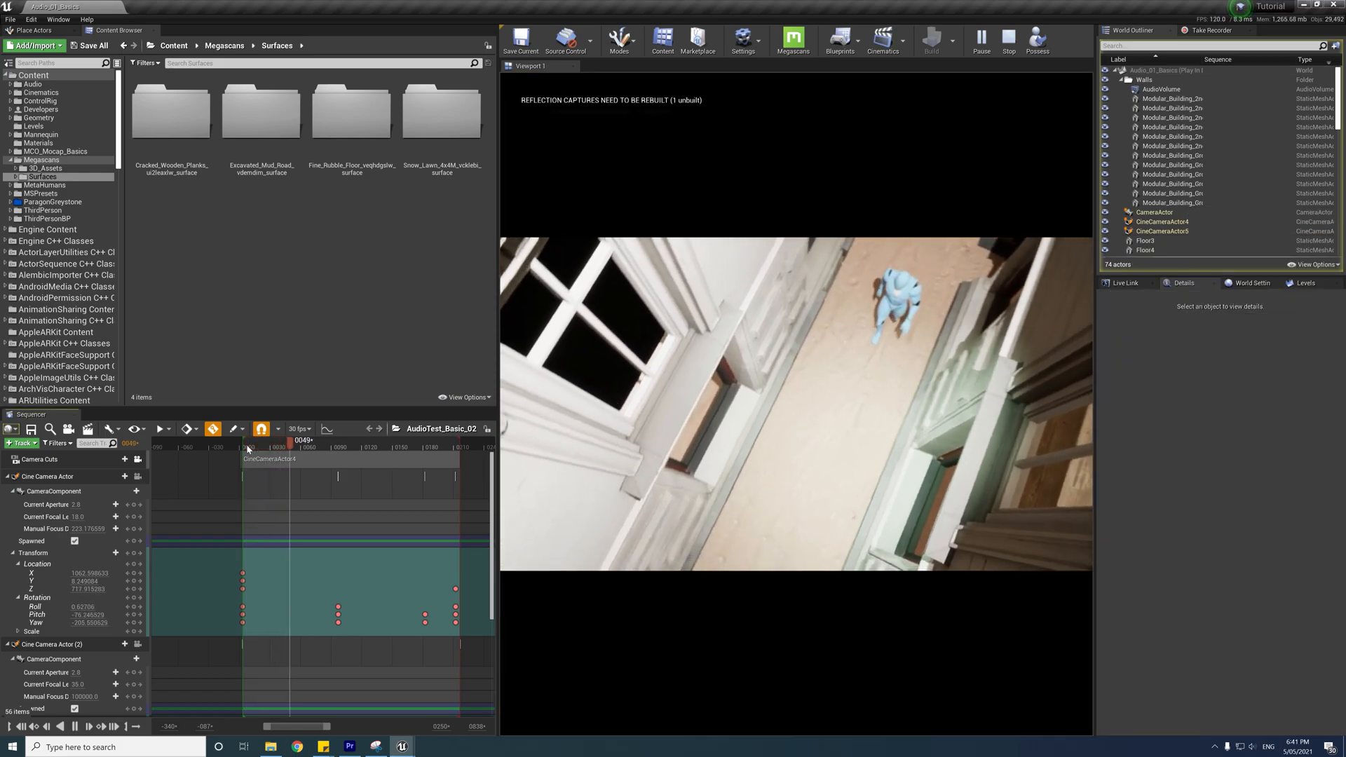
drag(250, 446, 420, 446)
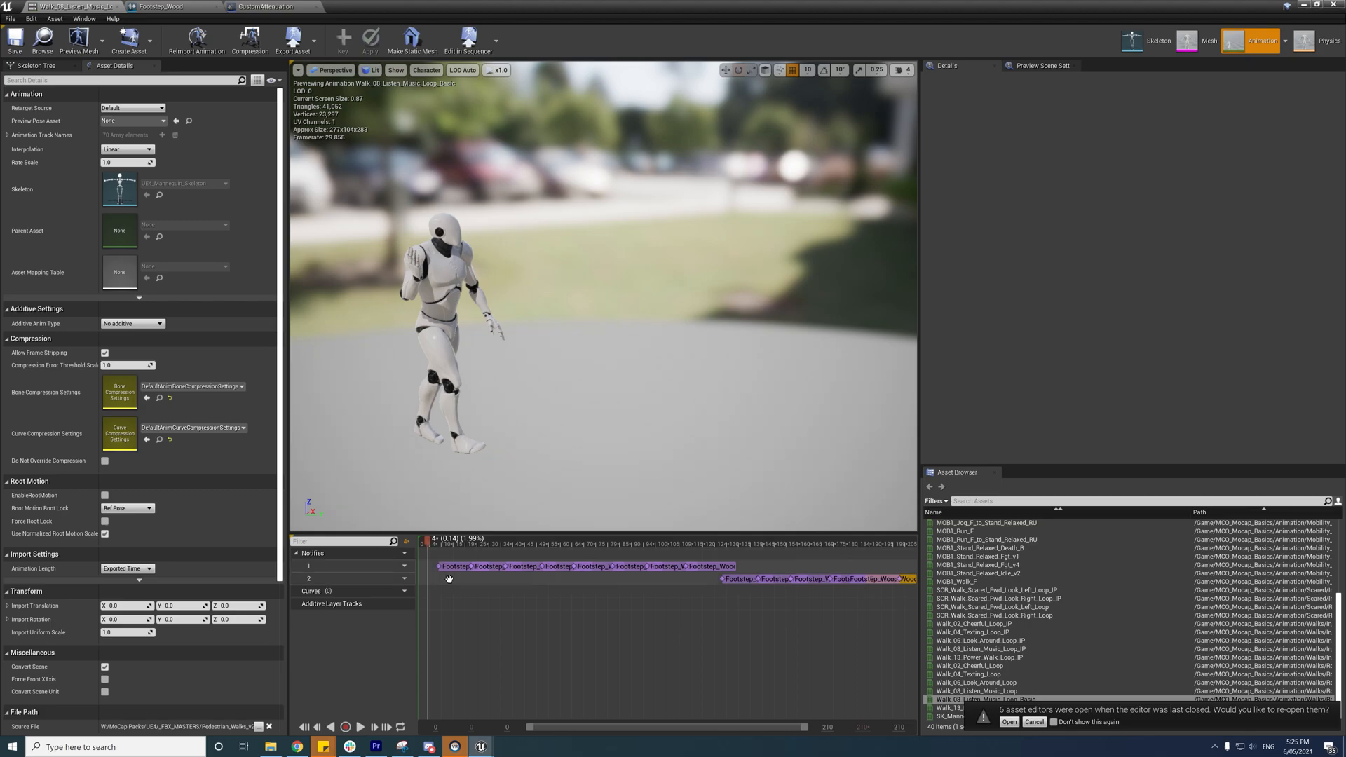
Step: Scrub the walk cycle to view its Footstep notifies, then bring up the wood footstep cue
click(439, 543)
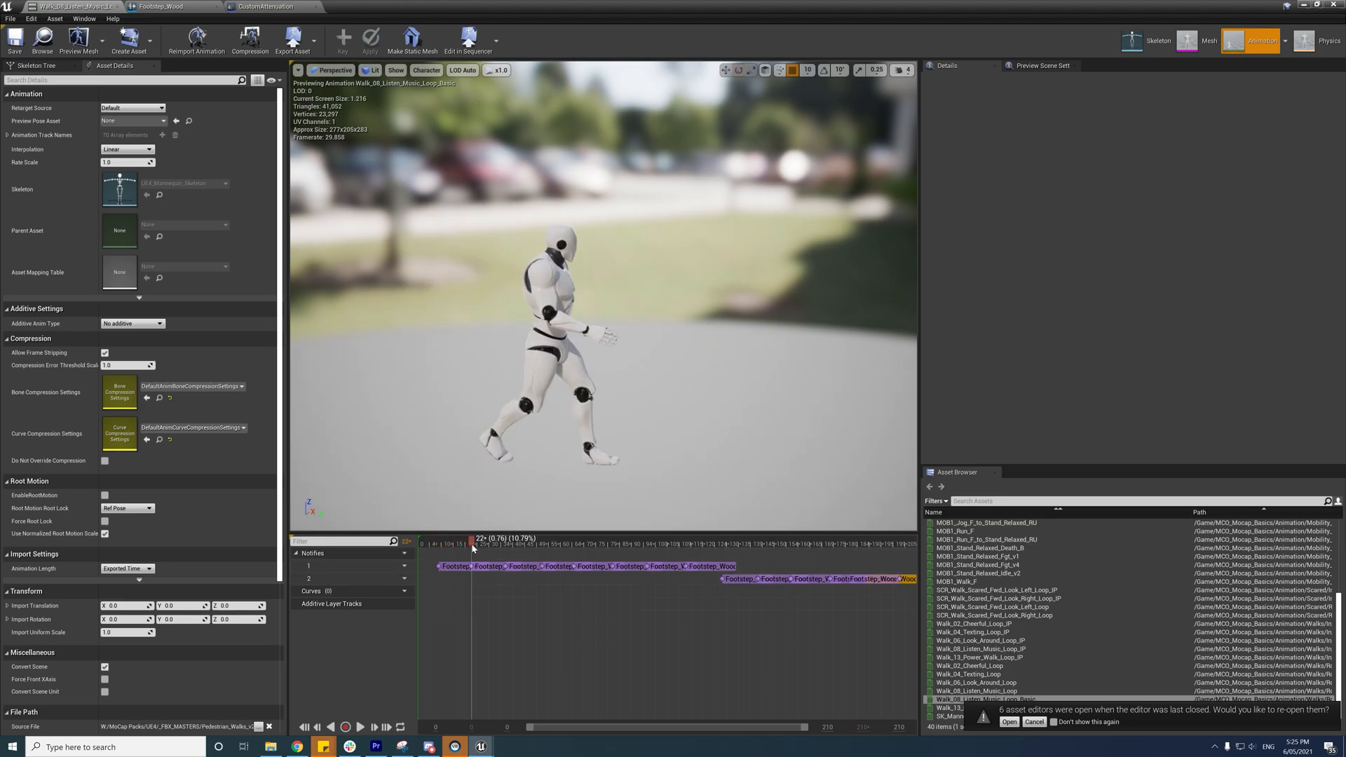
click(438, 565)
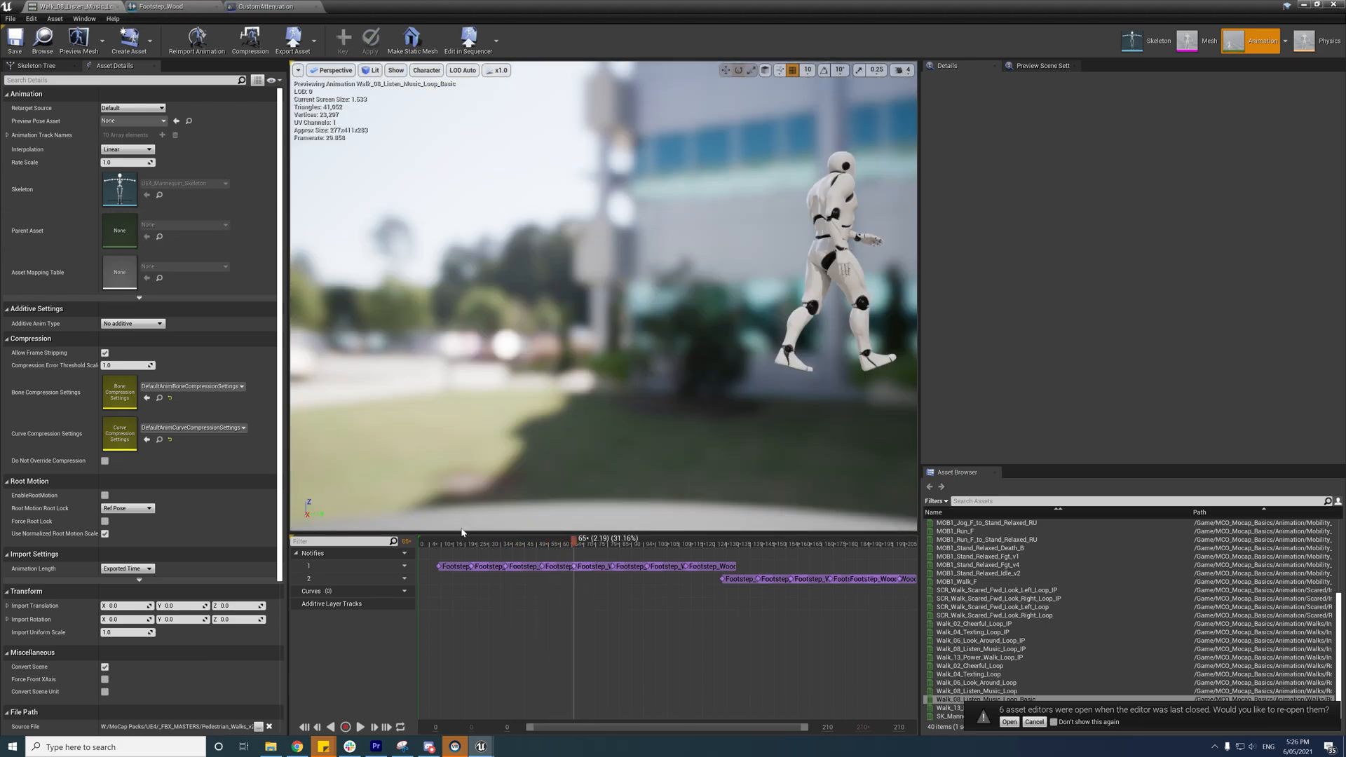
click(442, 565)
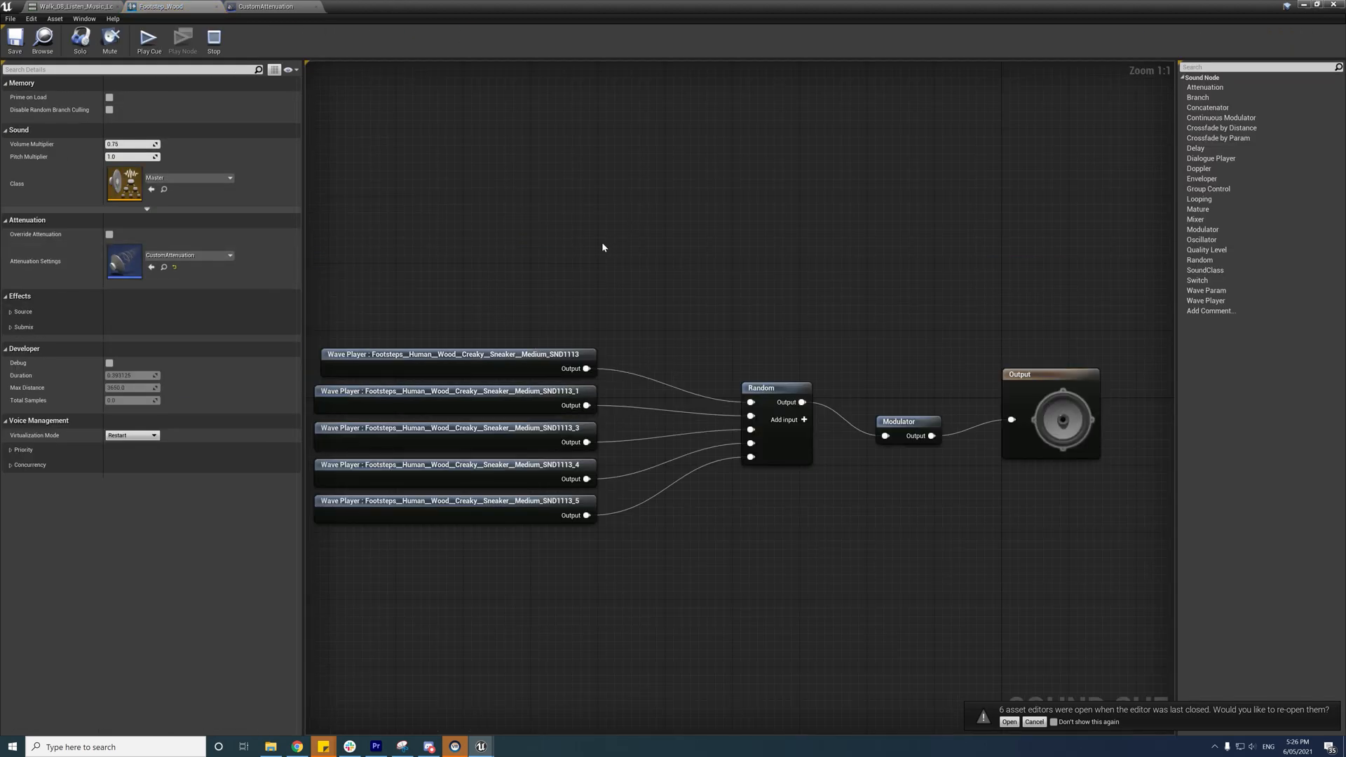
click(453, 355)
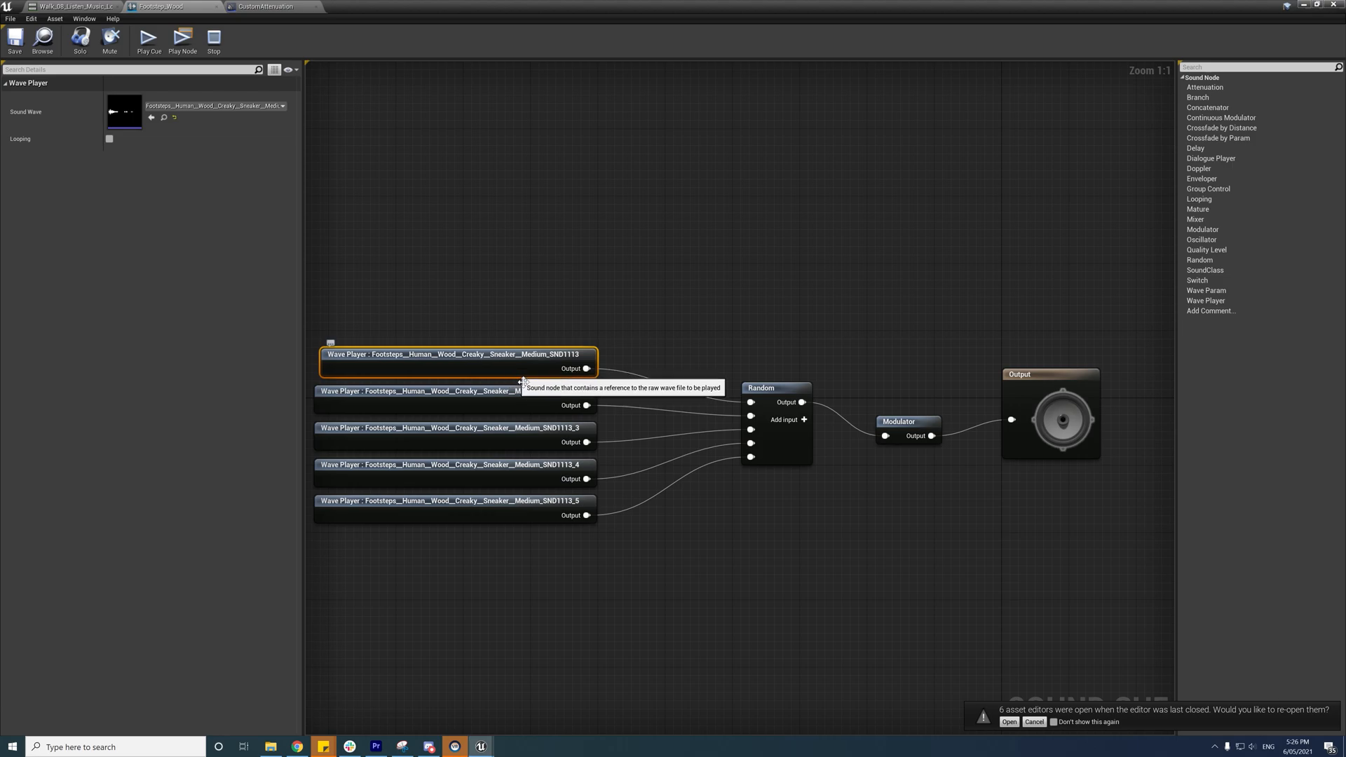
mouse_move(513, 334)
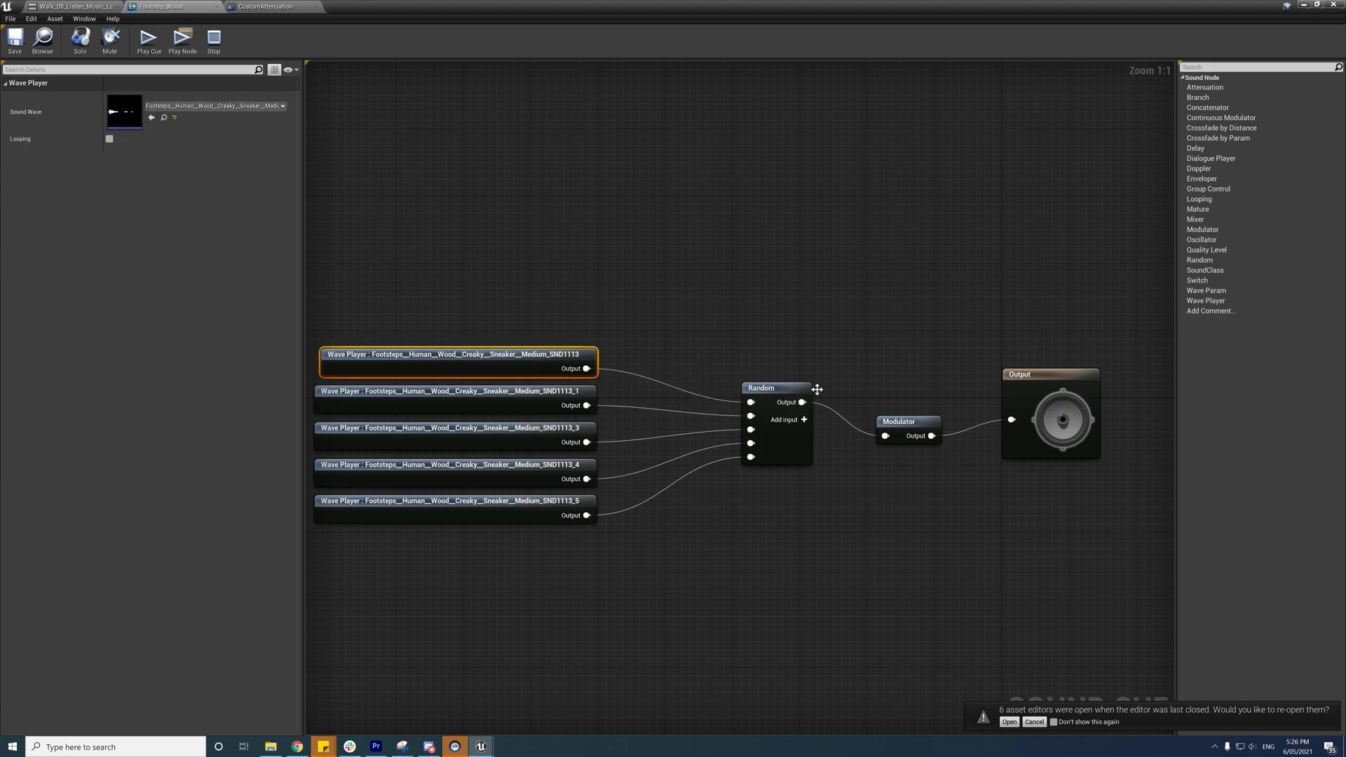
click(899, 412)
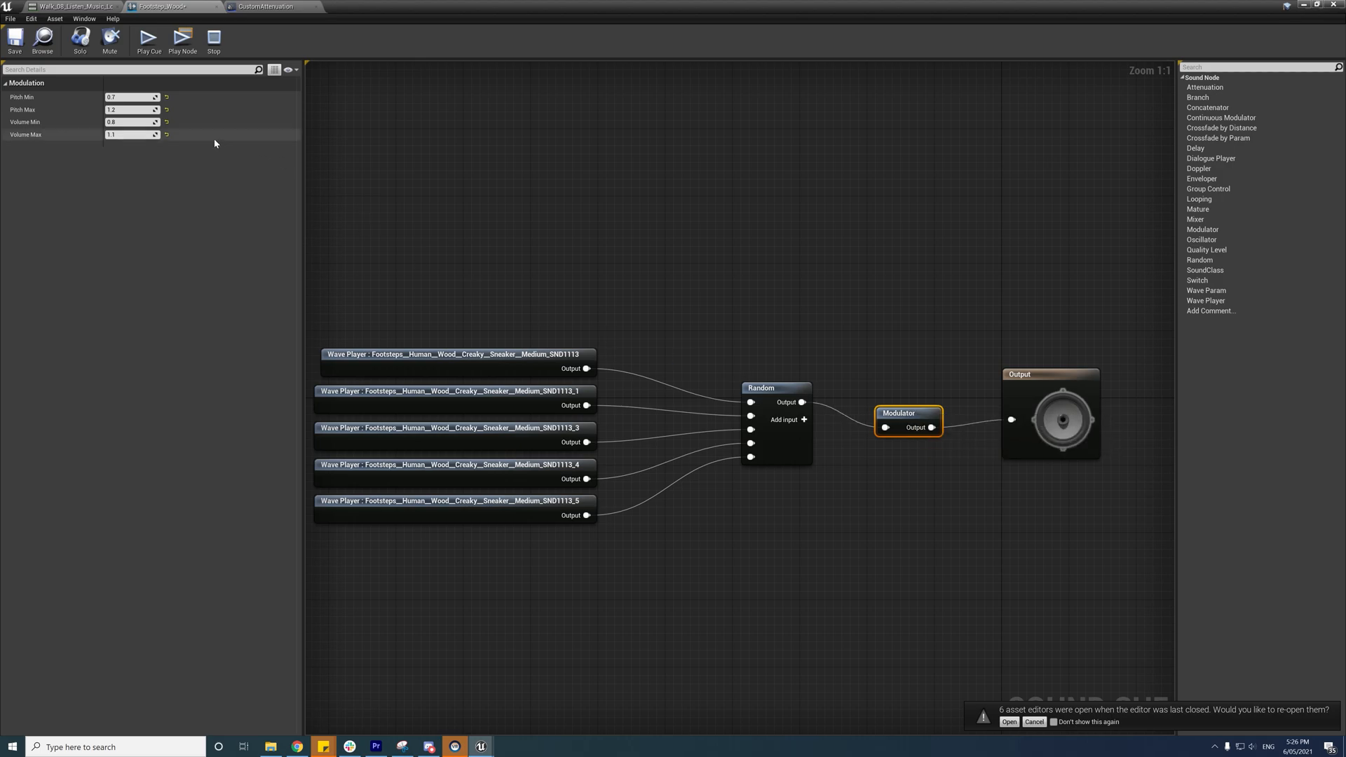
mouse_move(1082, 274)
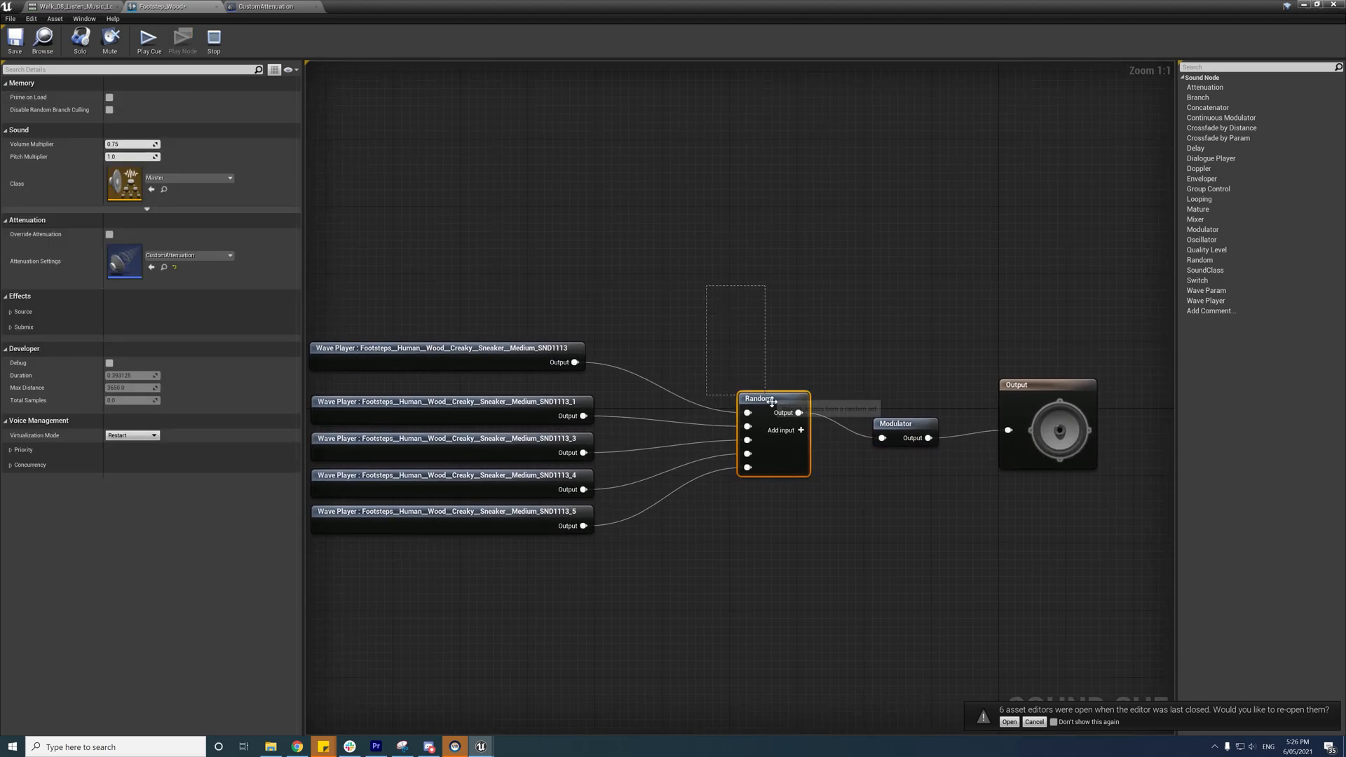
click(149, 39)
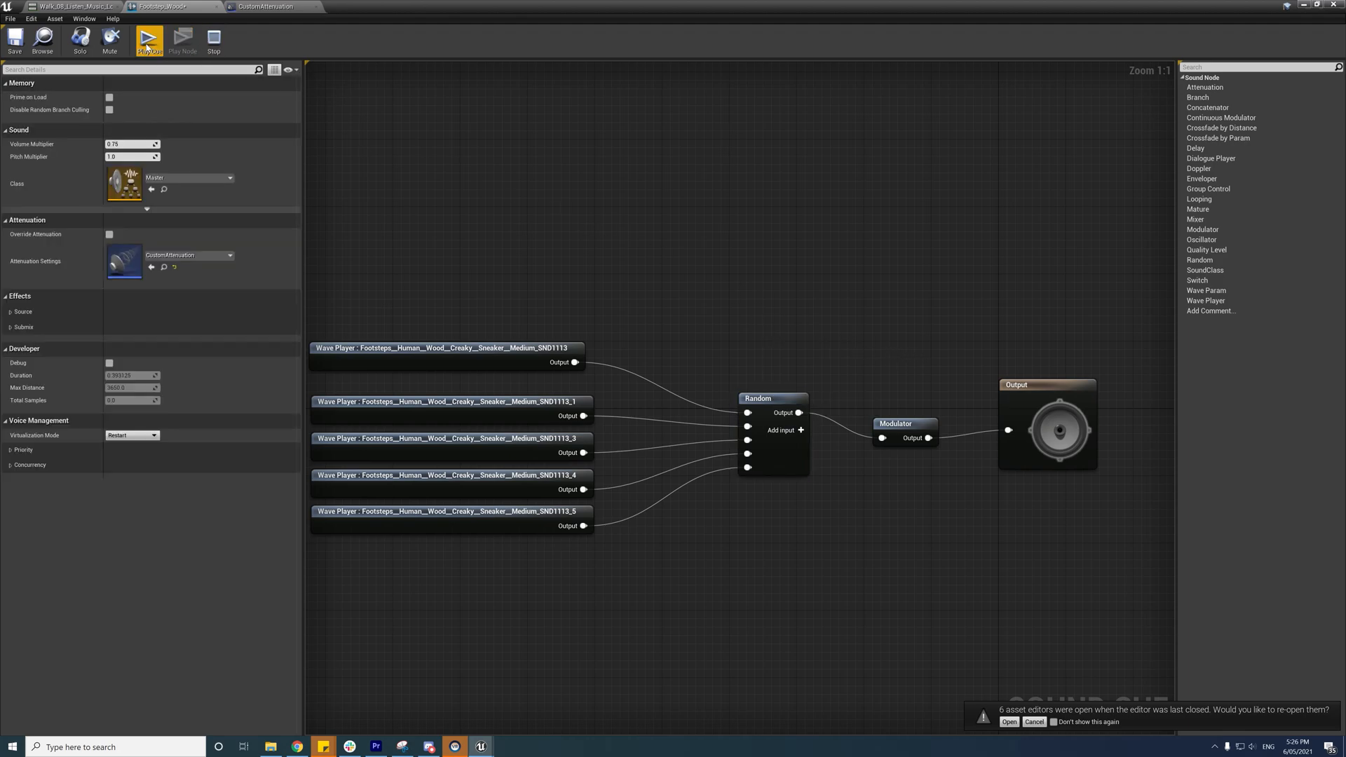
click(149, 39)
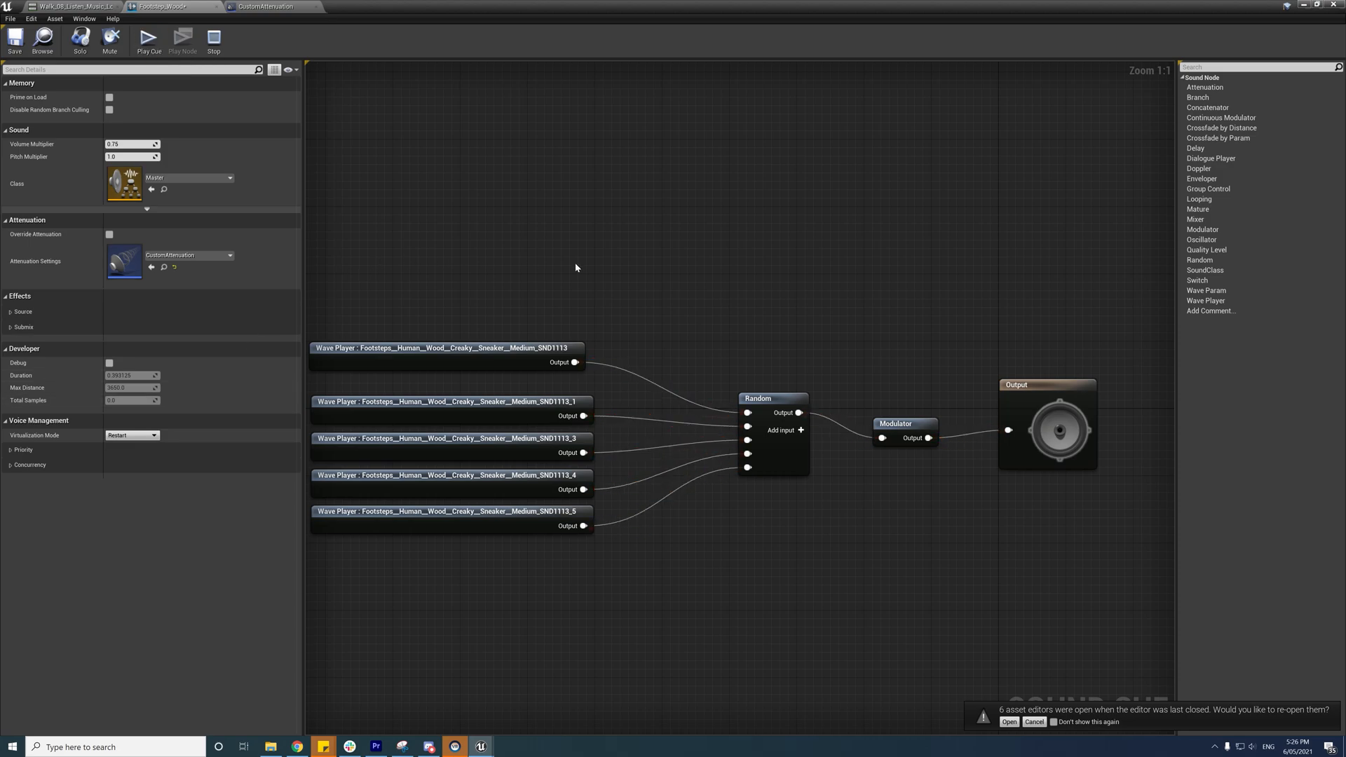
mouse_move(707, 277)
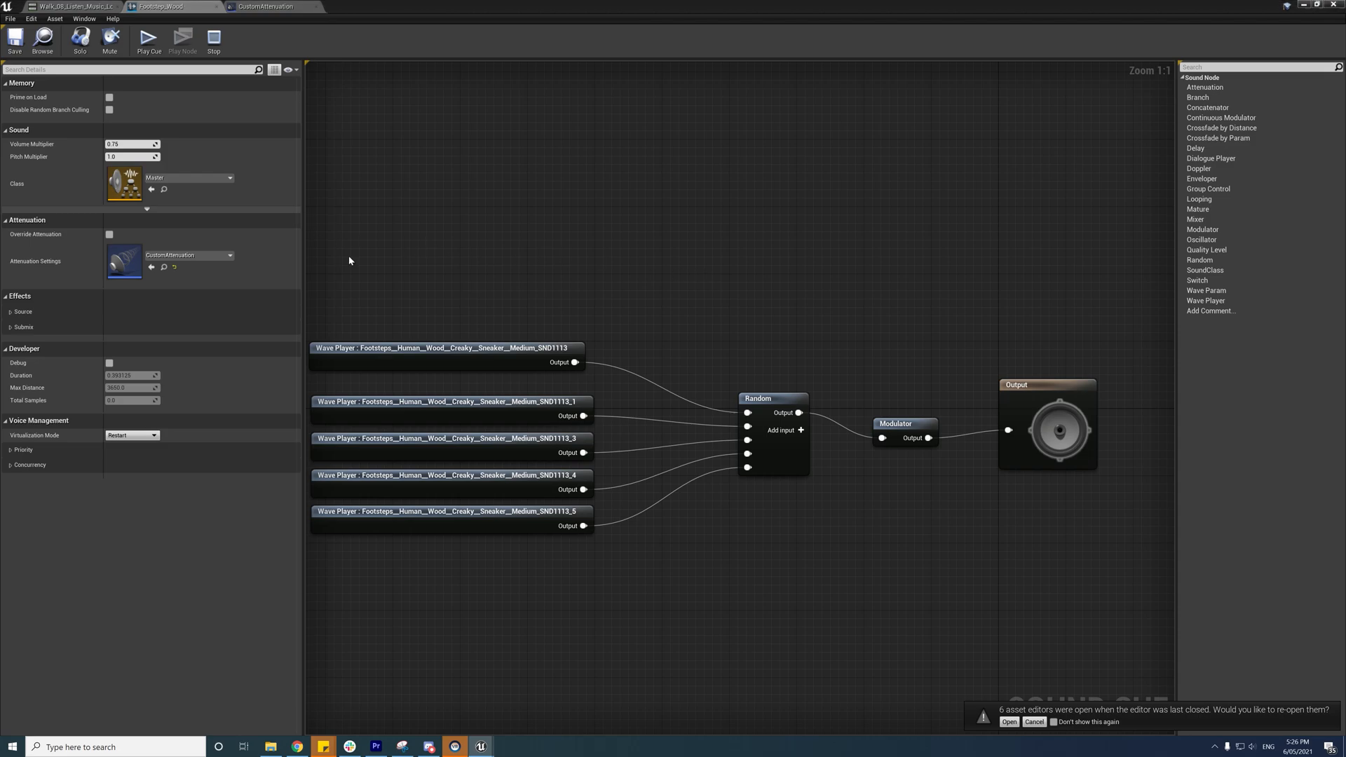
mouse_move(121, 262)
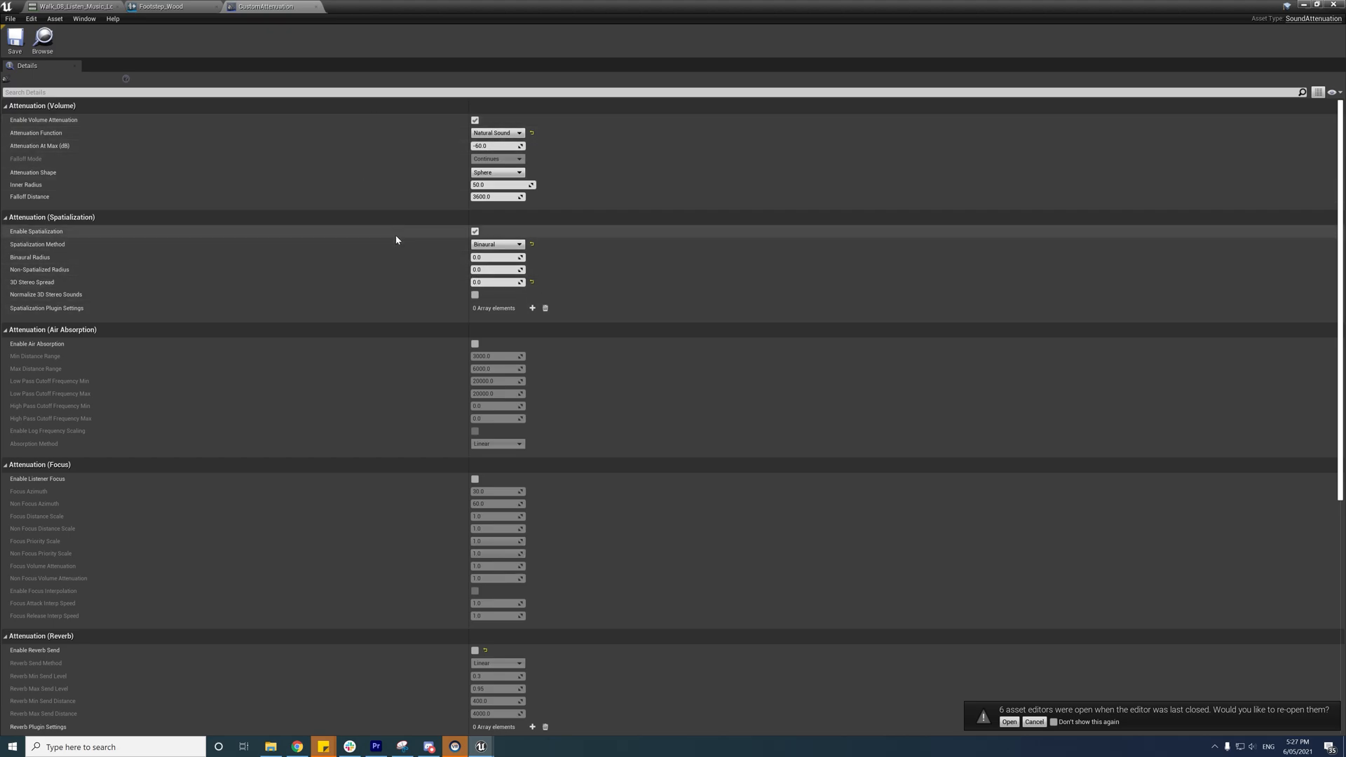
Step: Scroll the CustomAttenuation Details down to the Attenuation (Submix) section
scroll(down, 3)
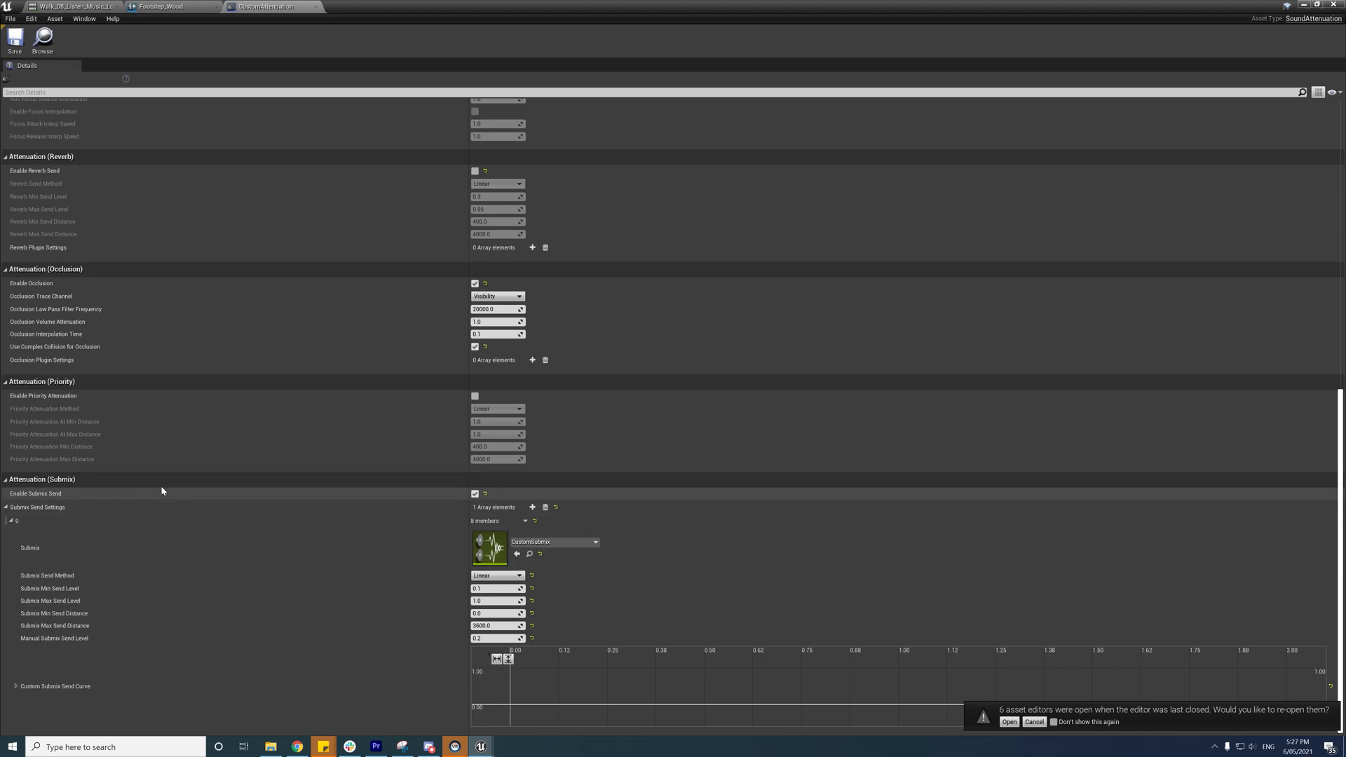
mouse_move(511, 523)
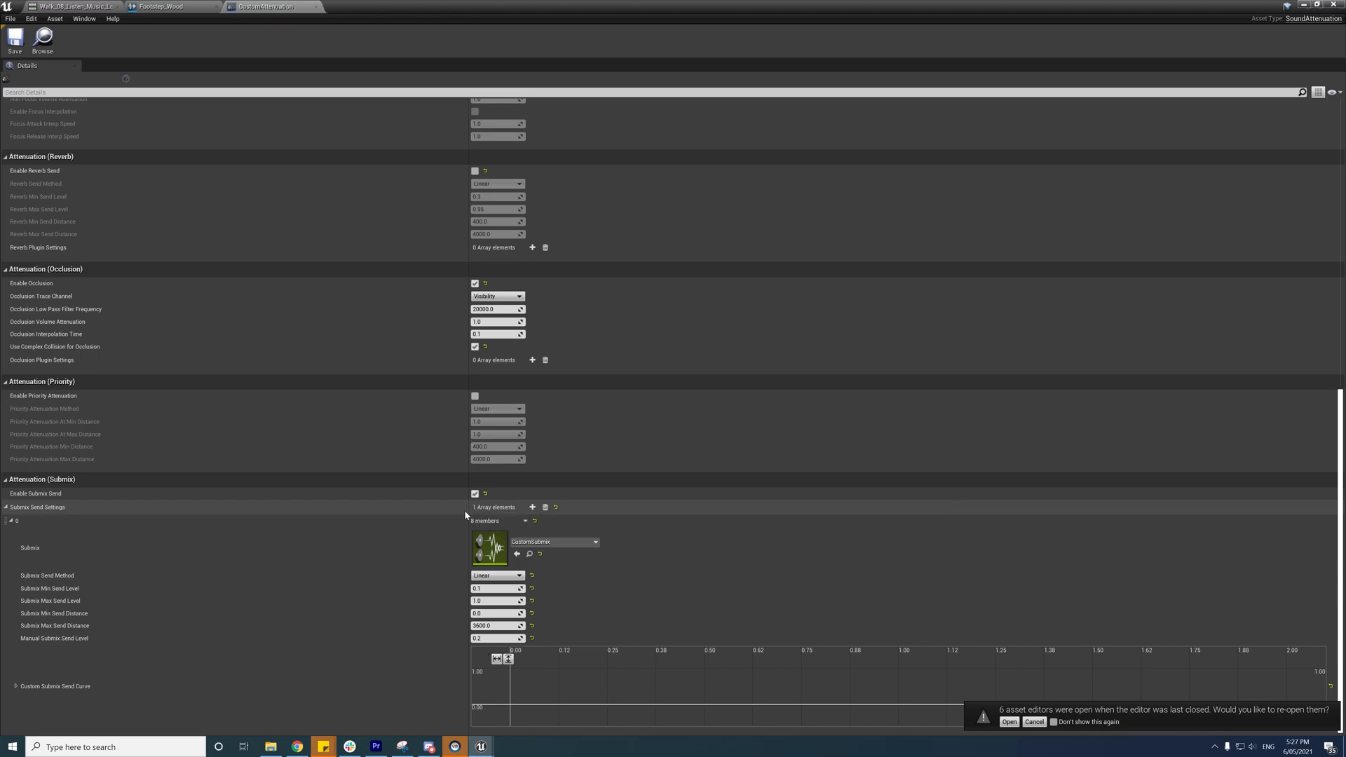
mouse_move(450, 526)
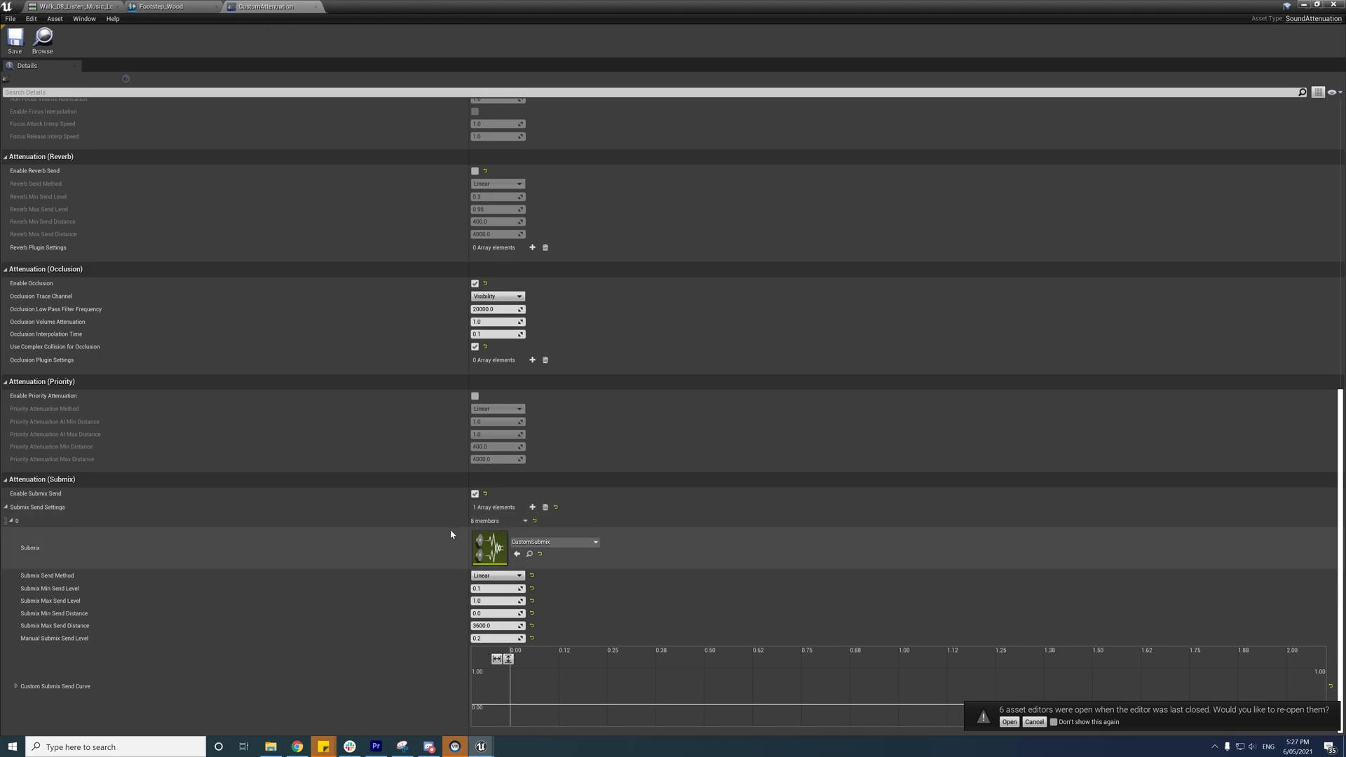
mouse_move(455, 534)
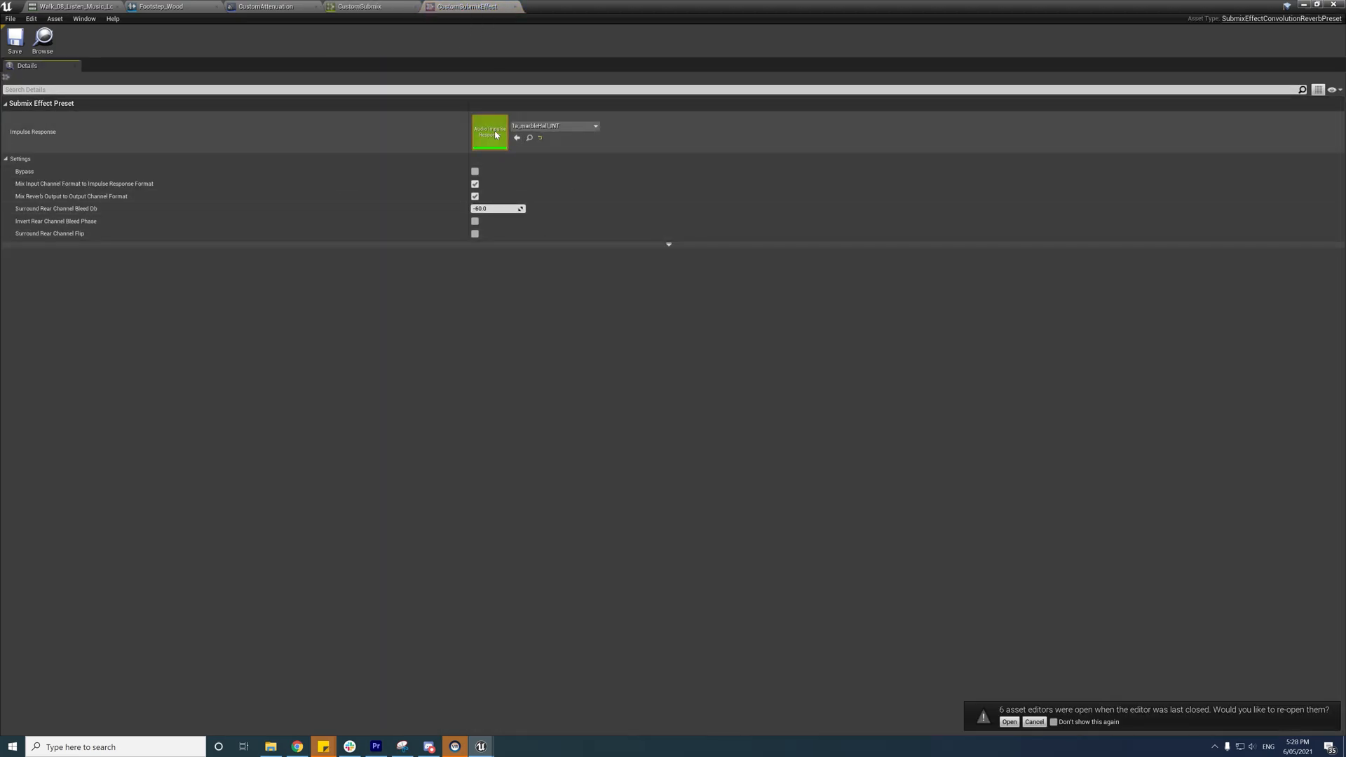
mouse_move(490, 132)
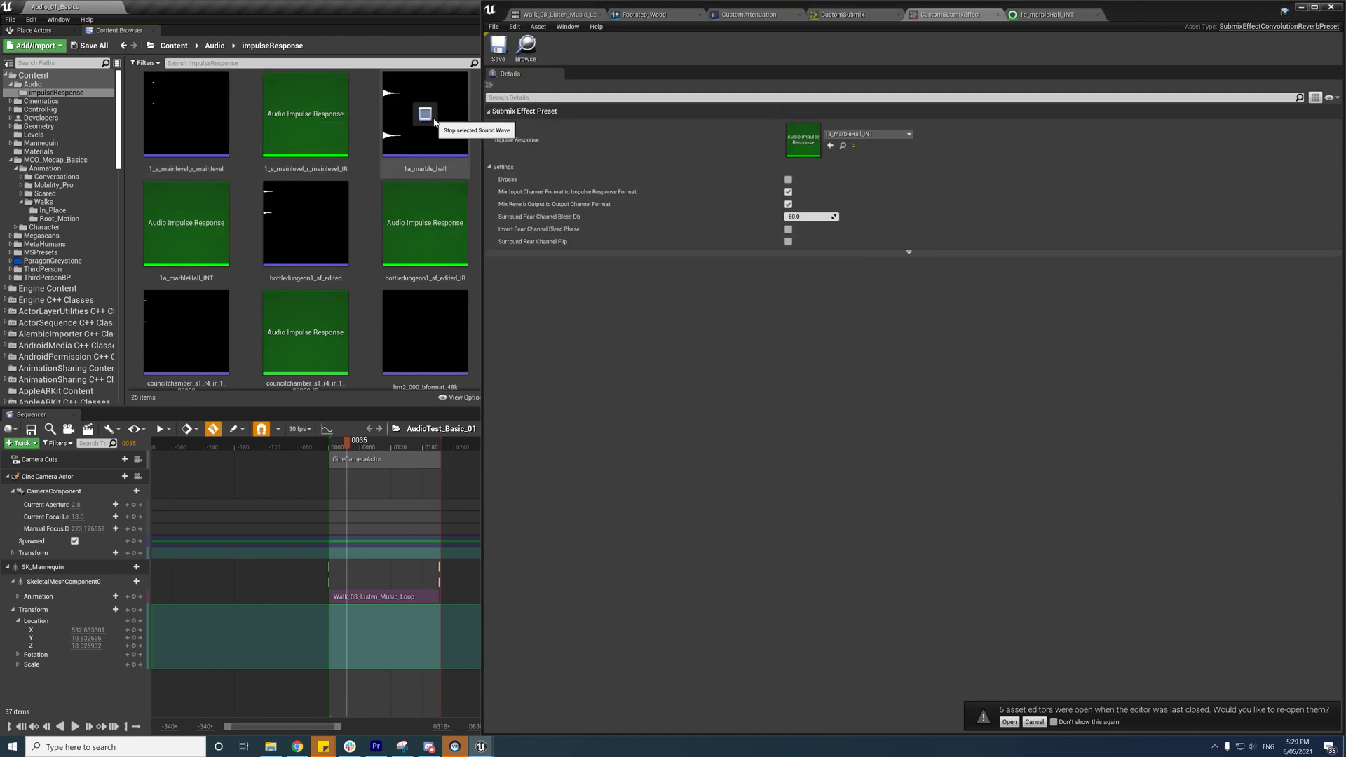
mouse_move(304, 223)
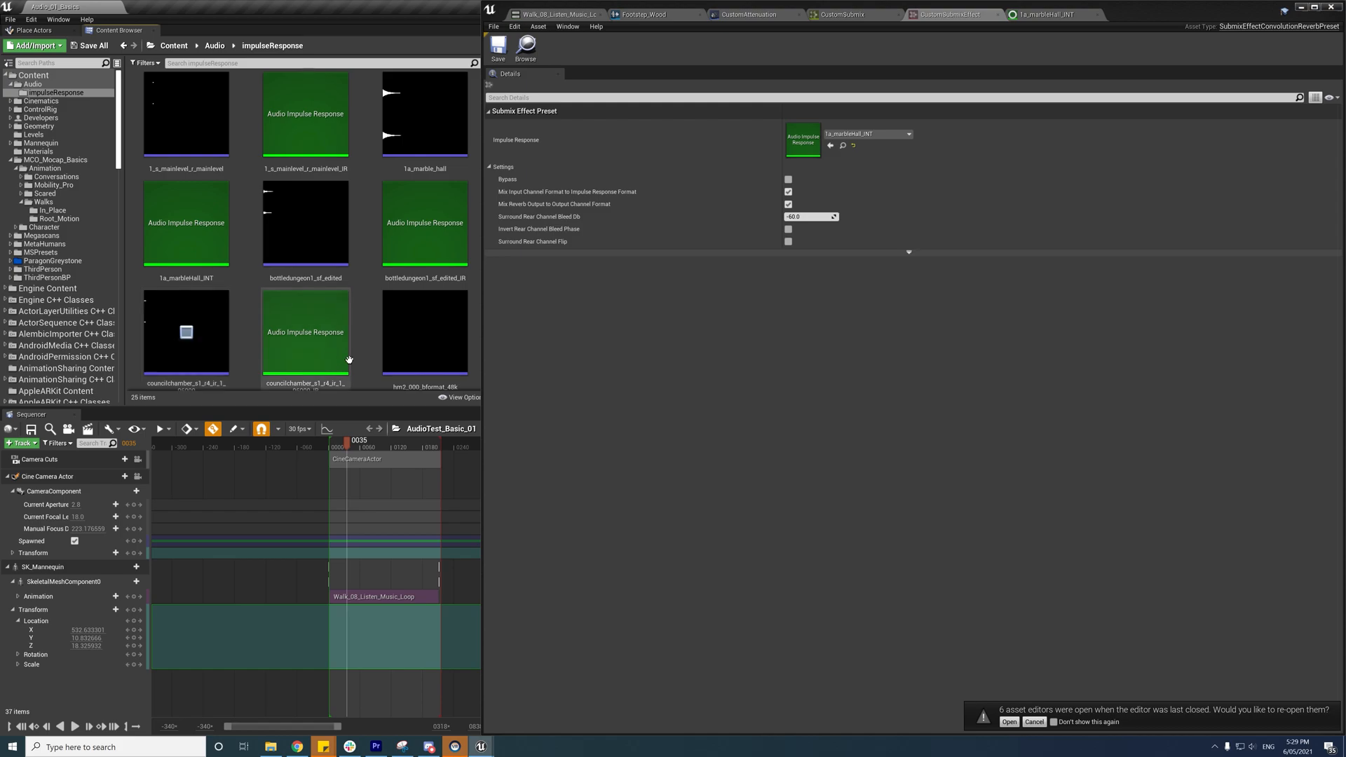
mouse_move(187, 318)
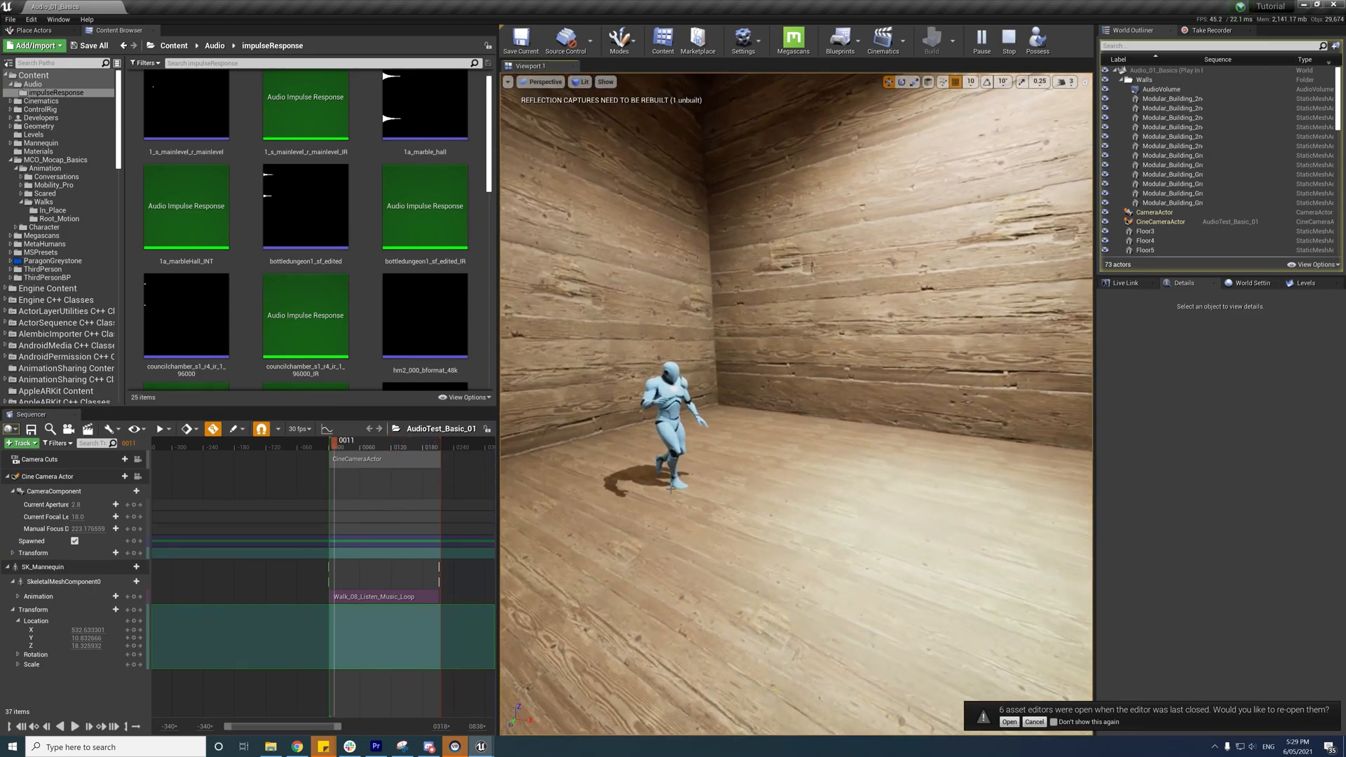
Step: Open the walking animation from the Sequencer track to inspect its notifies
click(1145, 232)
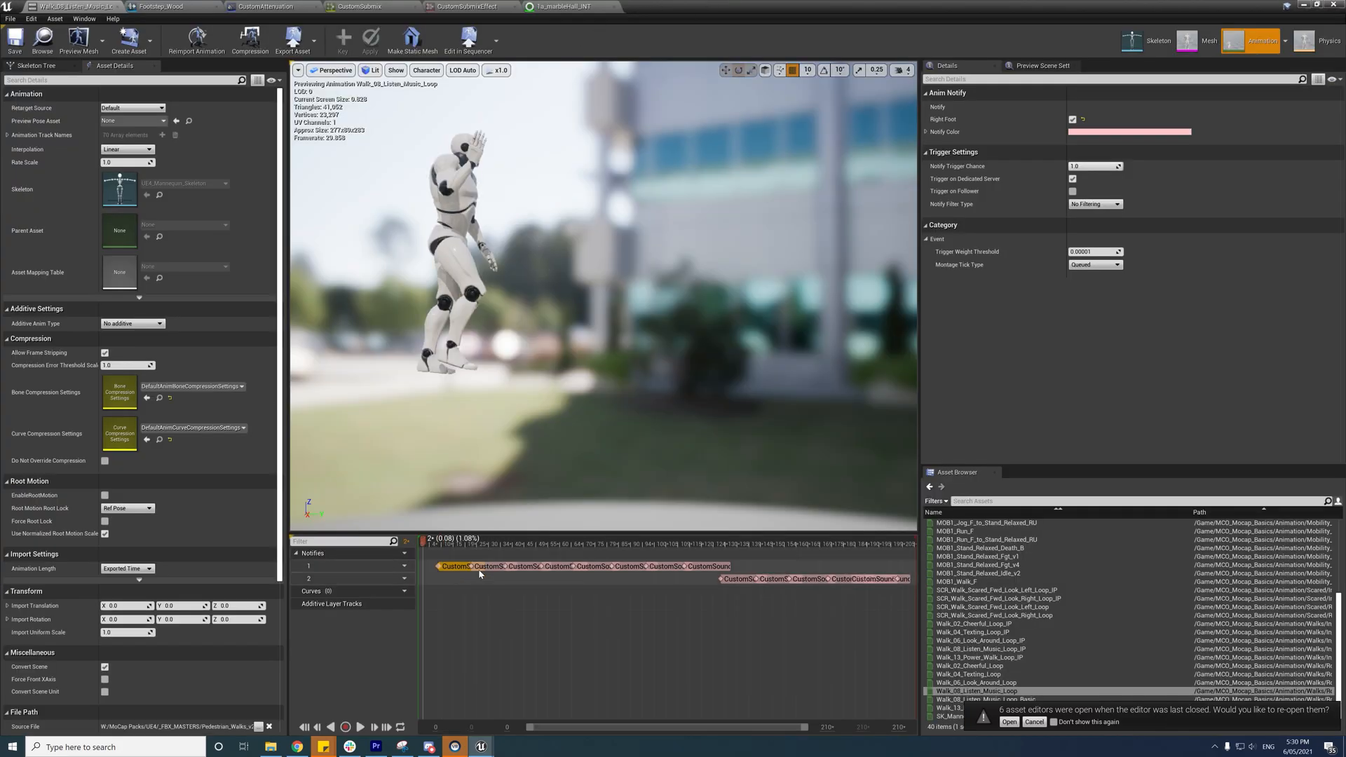
mouse_move(444, 565)
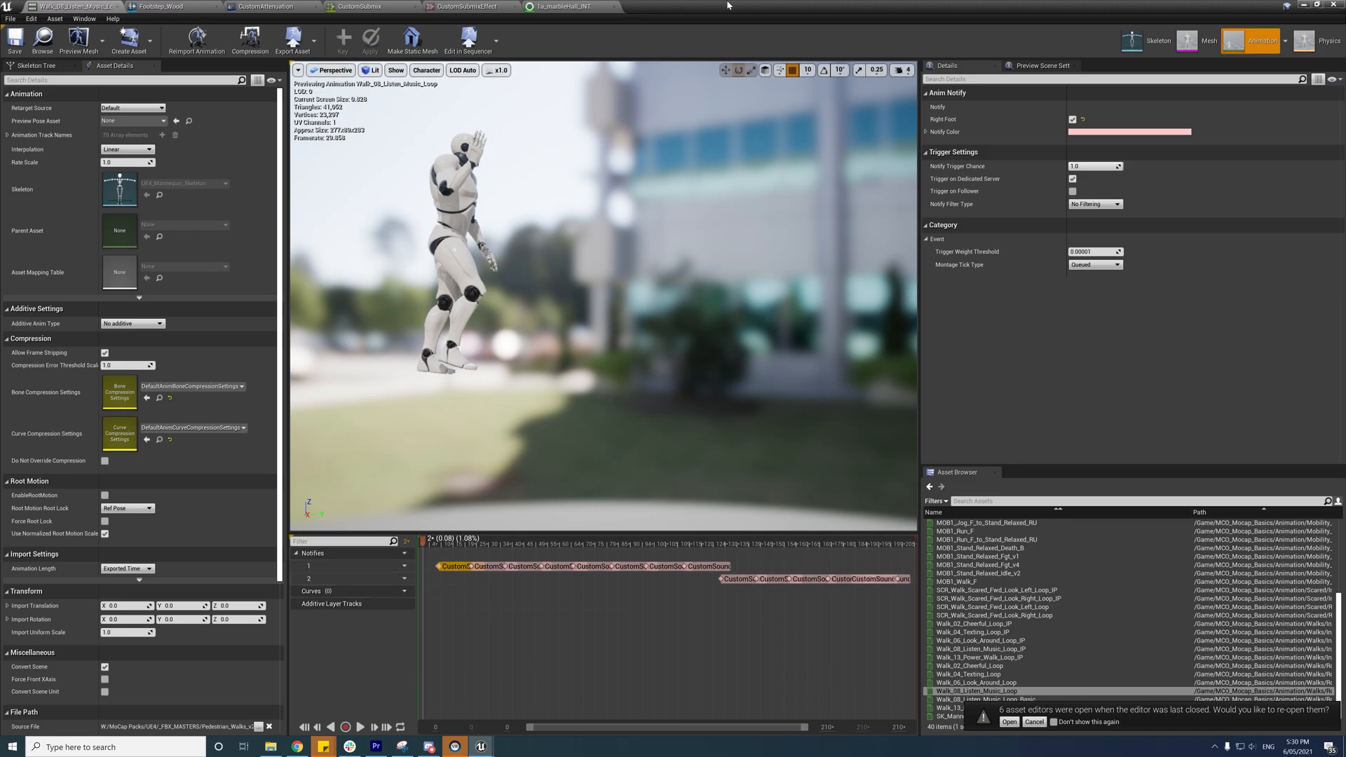
Step: Inspect AnimNotify_CustomSound's LineTrace and Switch on EPhysicalSurface, then return to the level
click(672, 5)
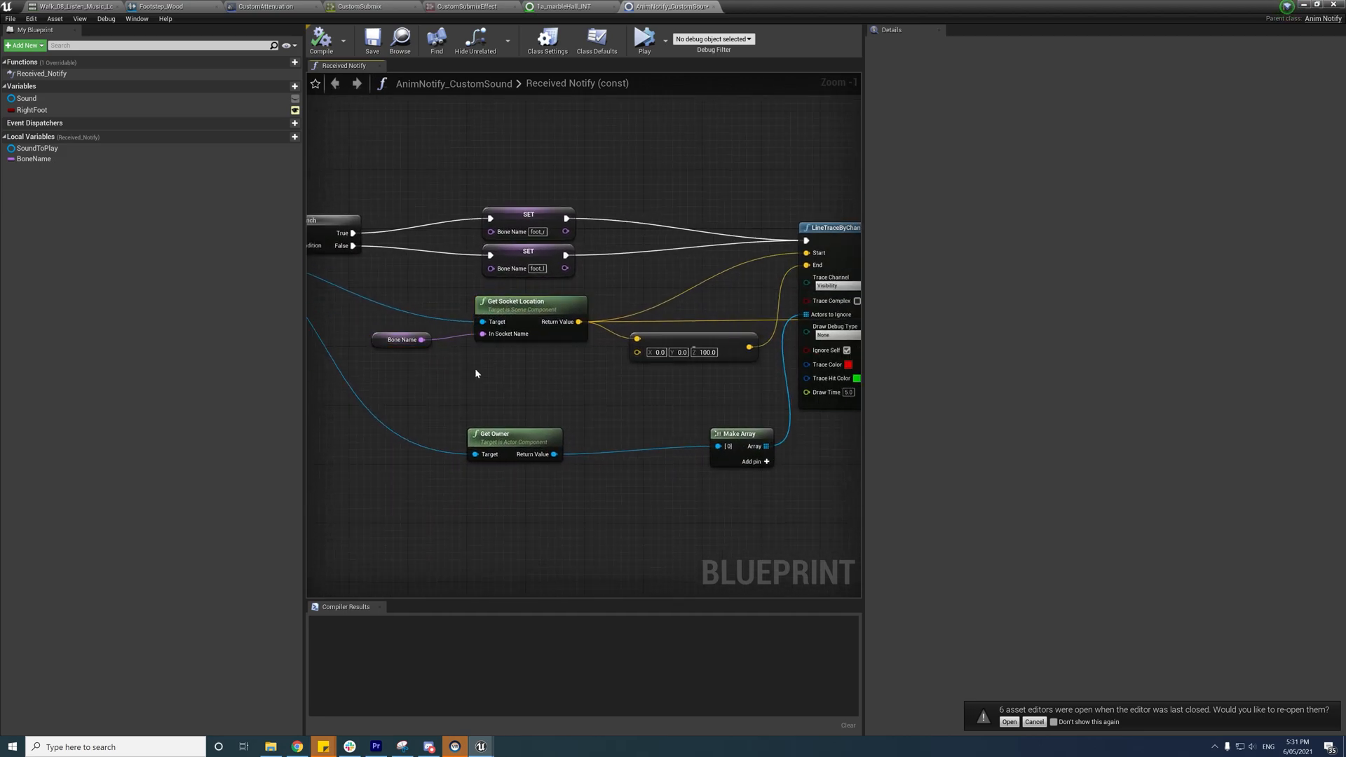
click(528, 258)
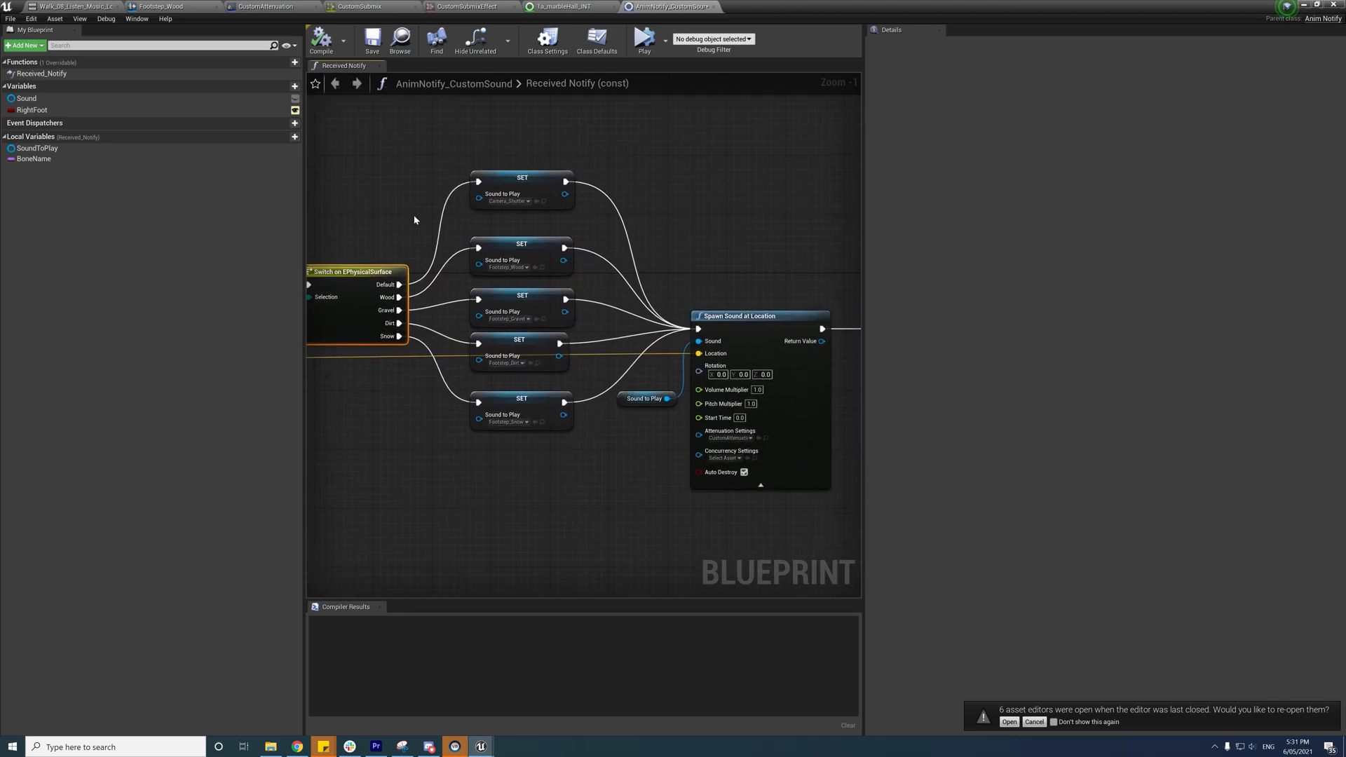
click(521, 189)
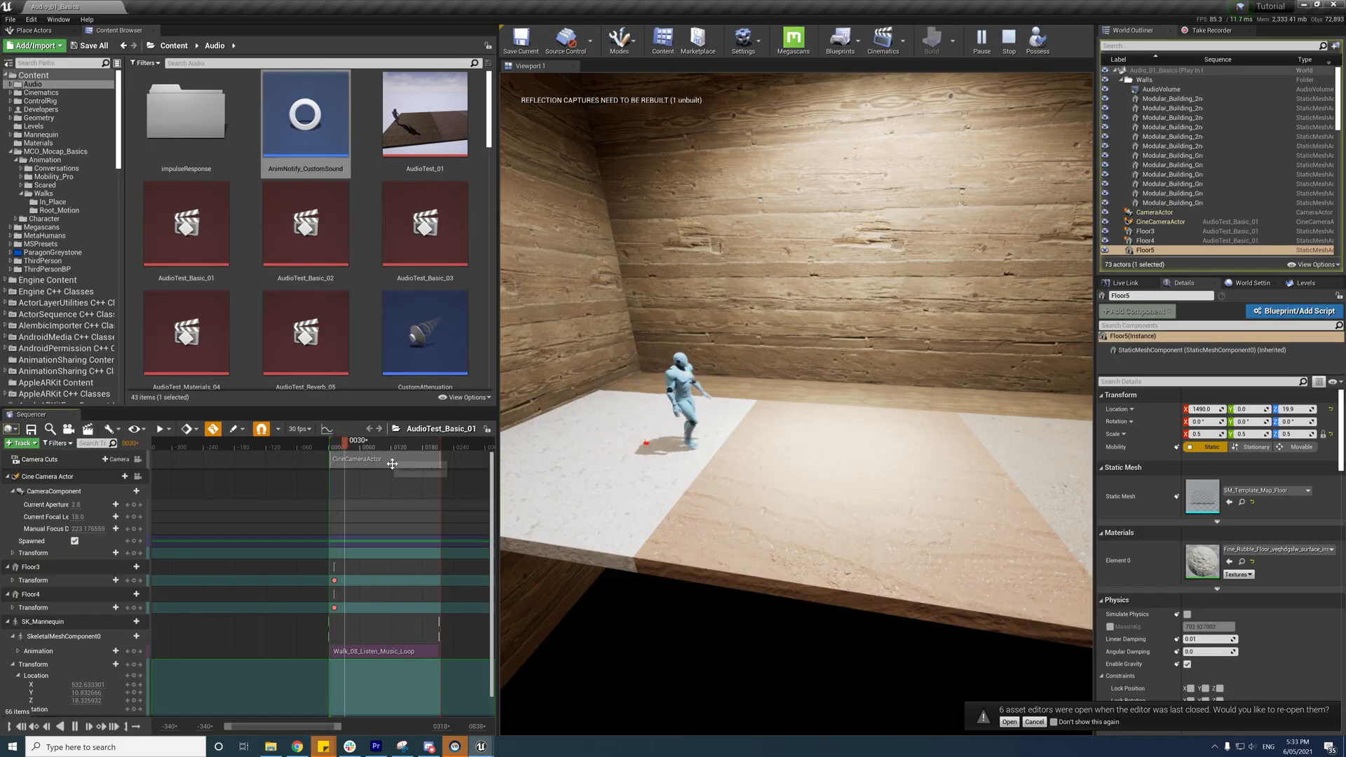
Step: Bring up the Physics > Physical Material entry in the Content Browser menu
drag(335, 447, 373, 447)
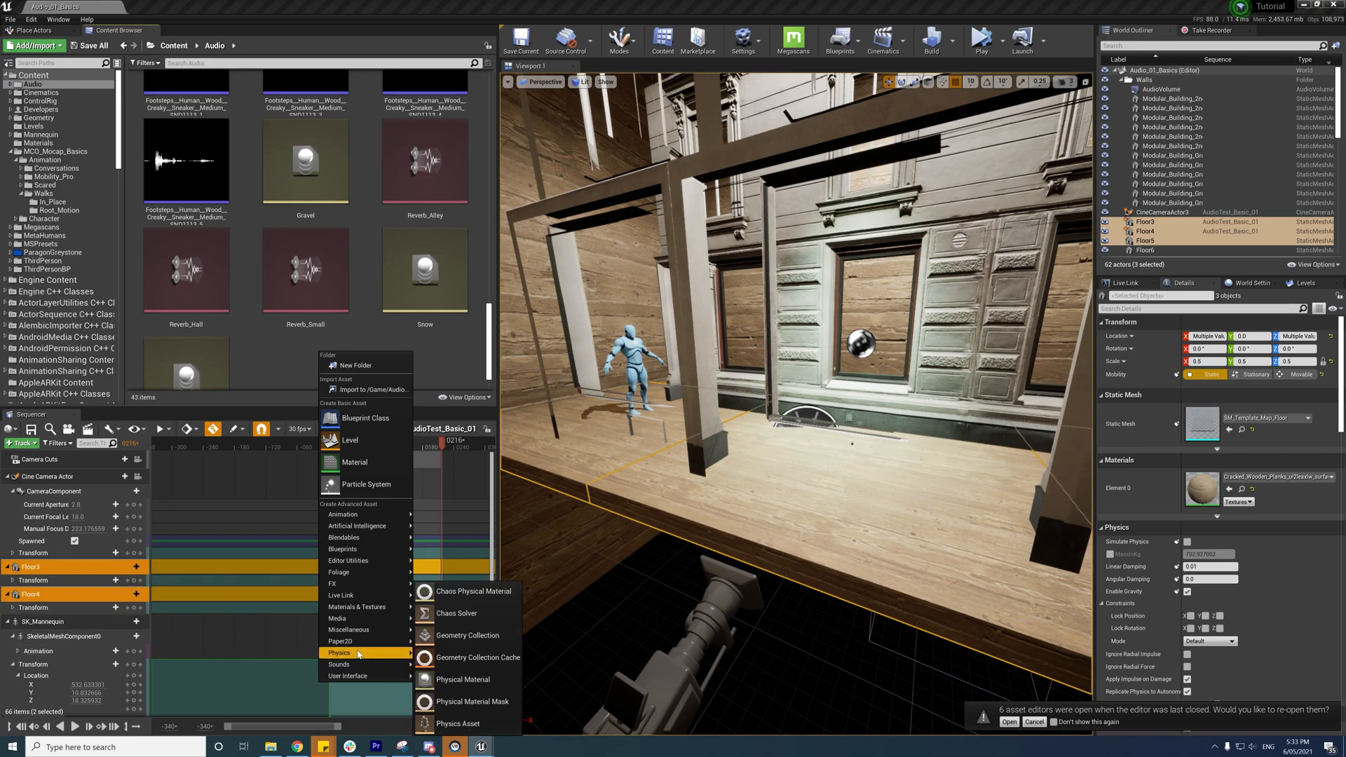
Step: Create a Physical Material named Water and set its Surface Type
click(369, 353)
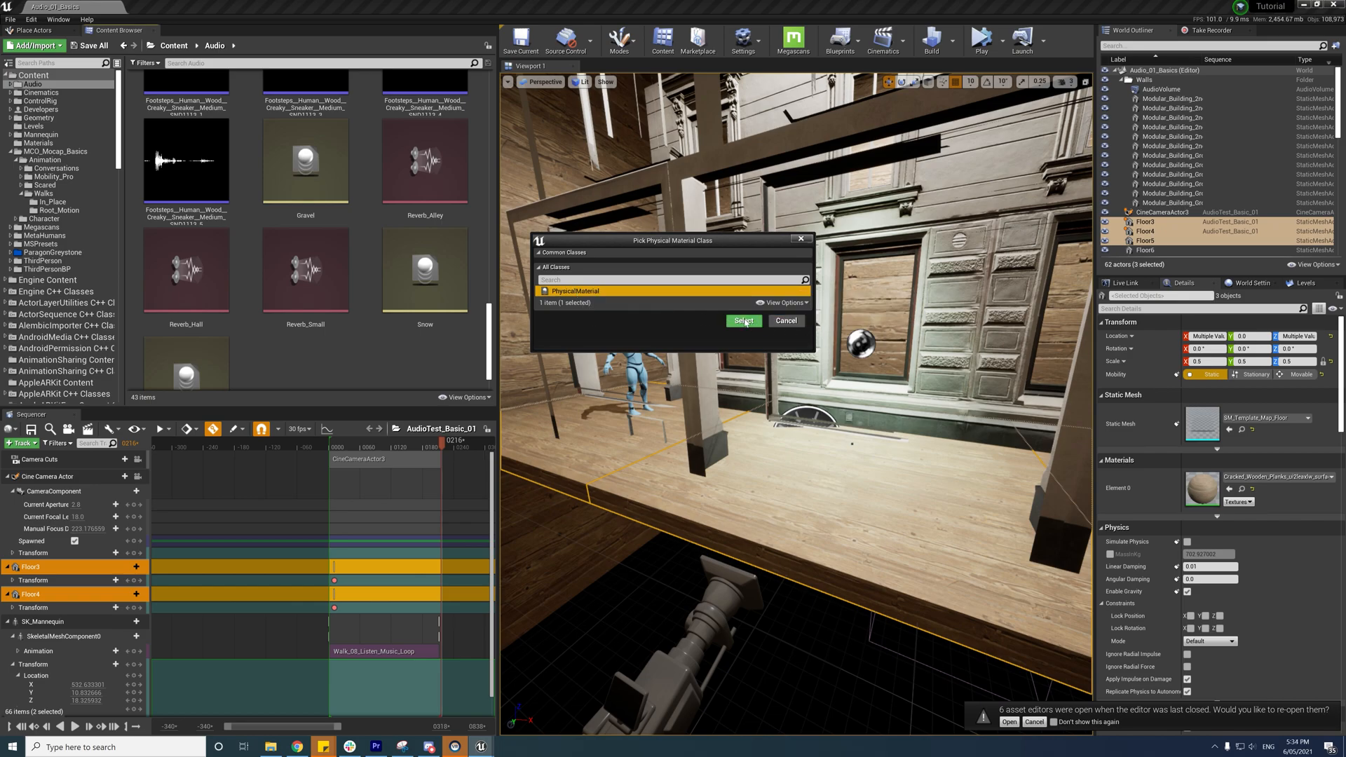
click(743, 319)
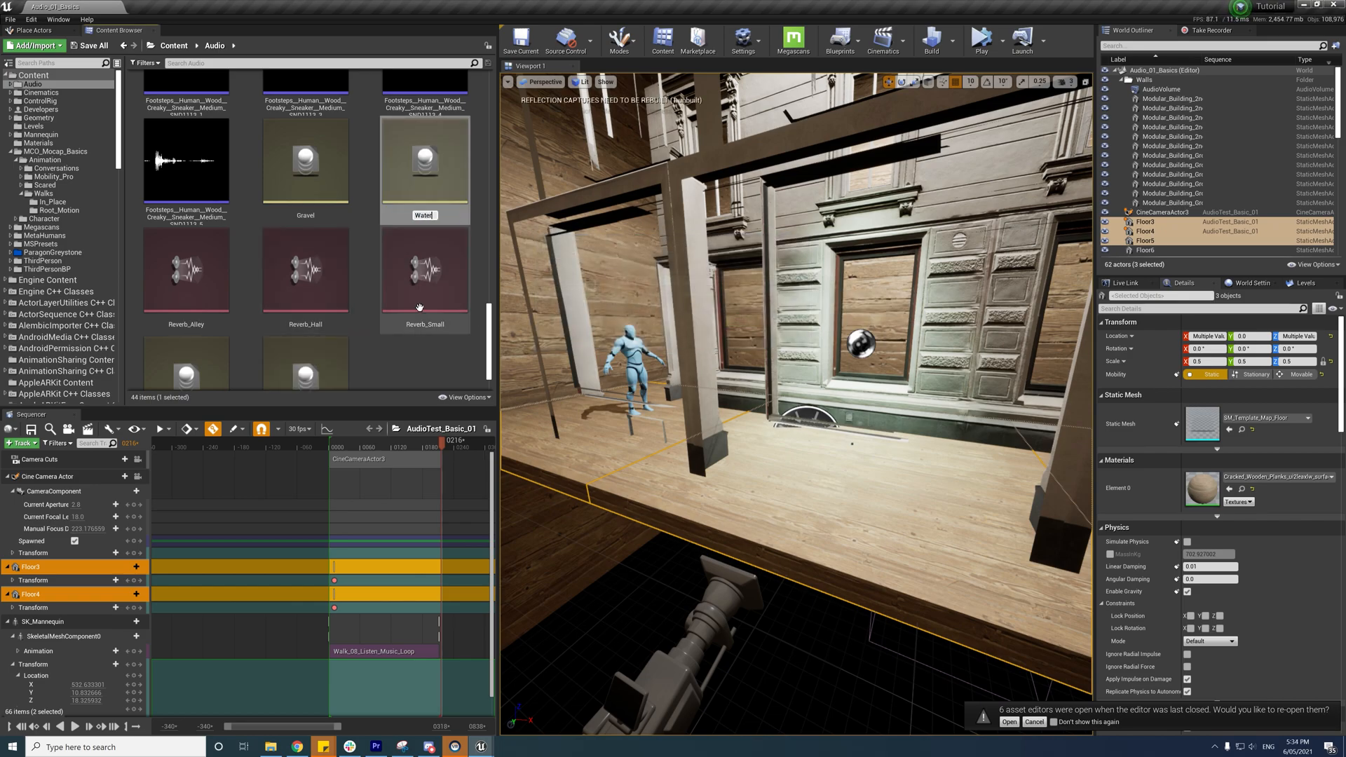
scroll(down, 3)
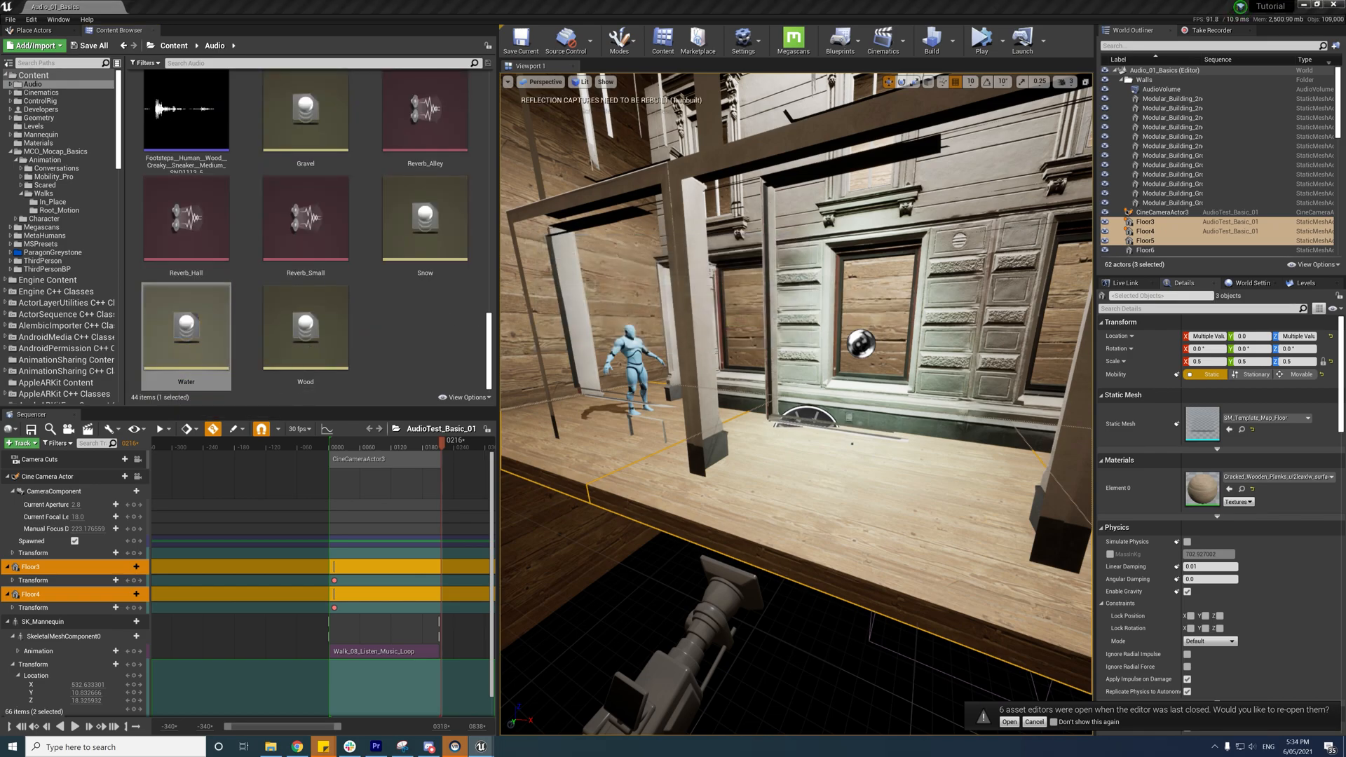
double_click(185, 327)
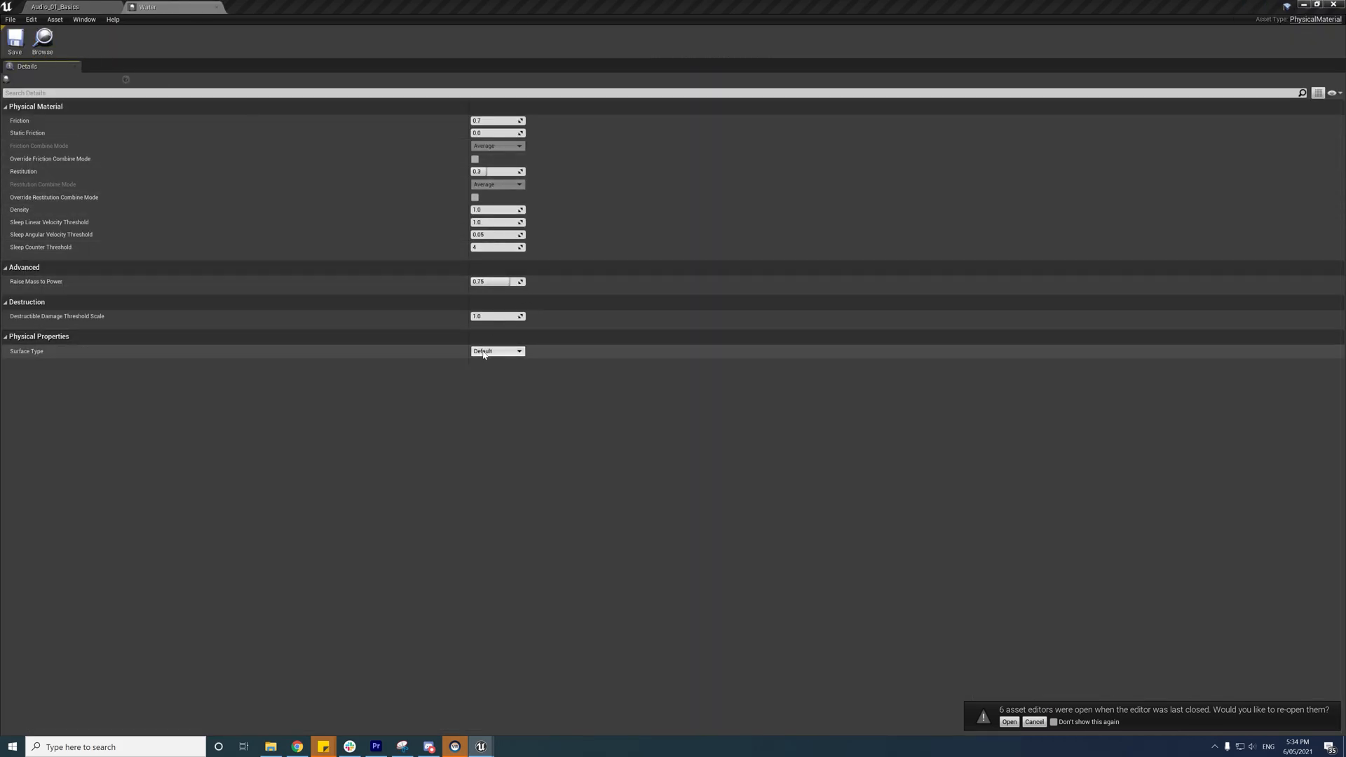
click(496, 350)
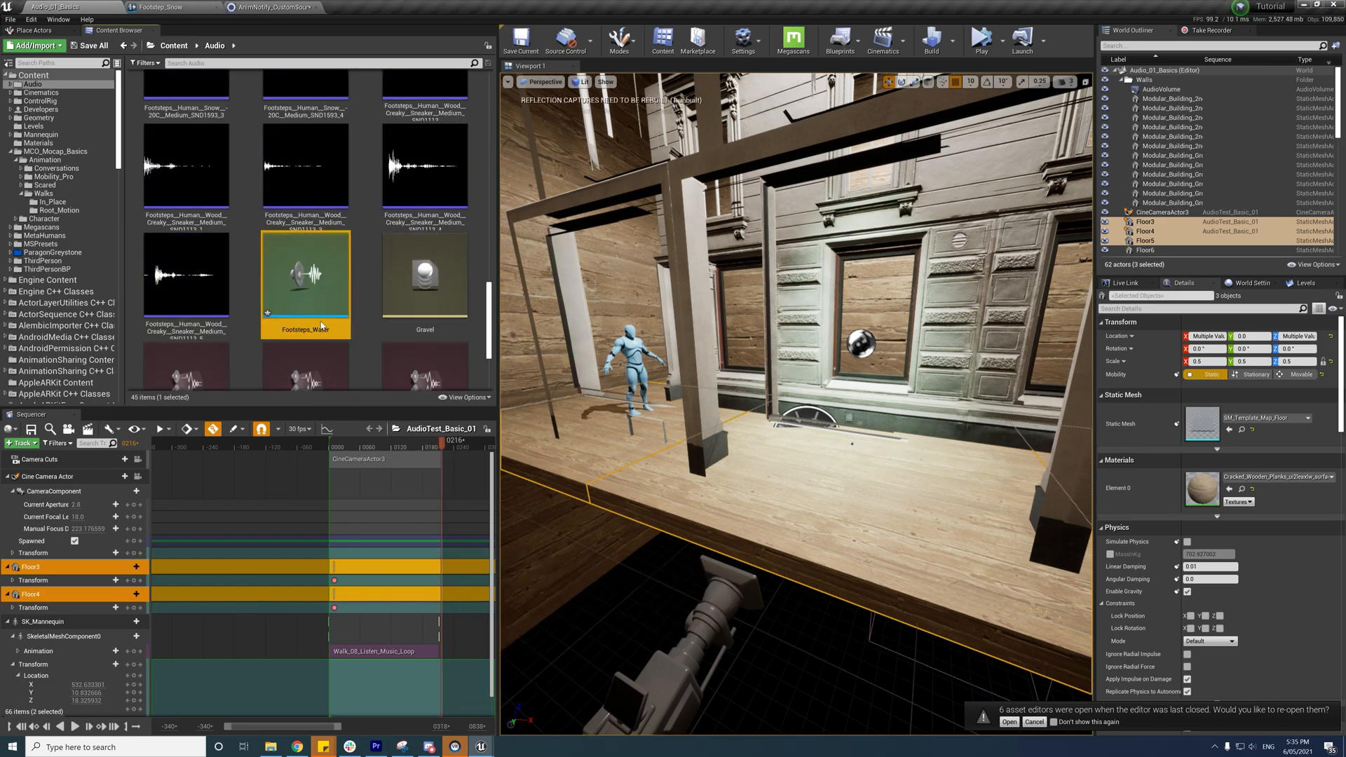
Step: Set Footsteps_Water's Modulator Pitch Min to 0.6, save, and start a Water case in the notify
double_click(304, 284)
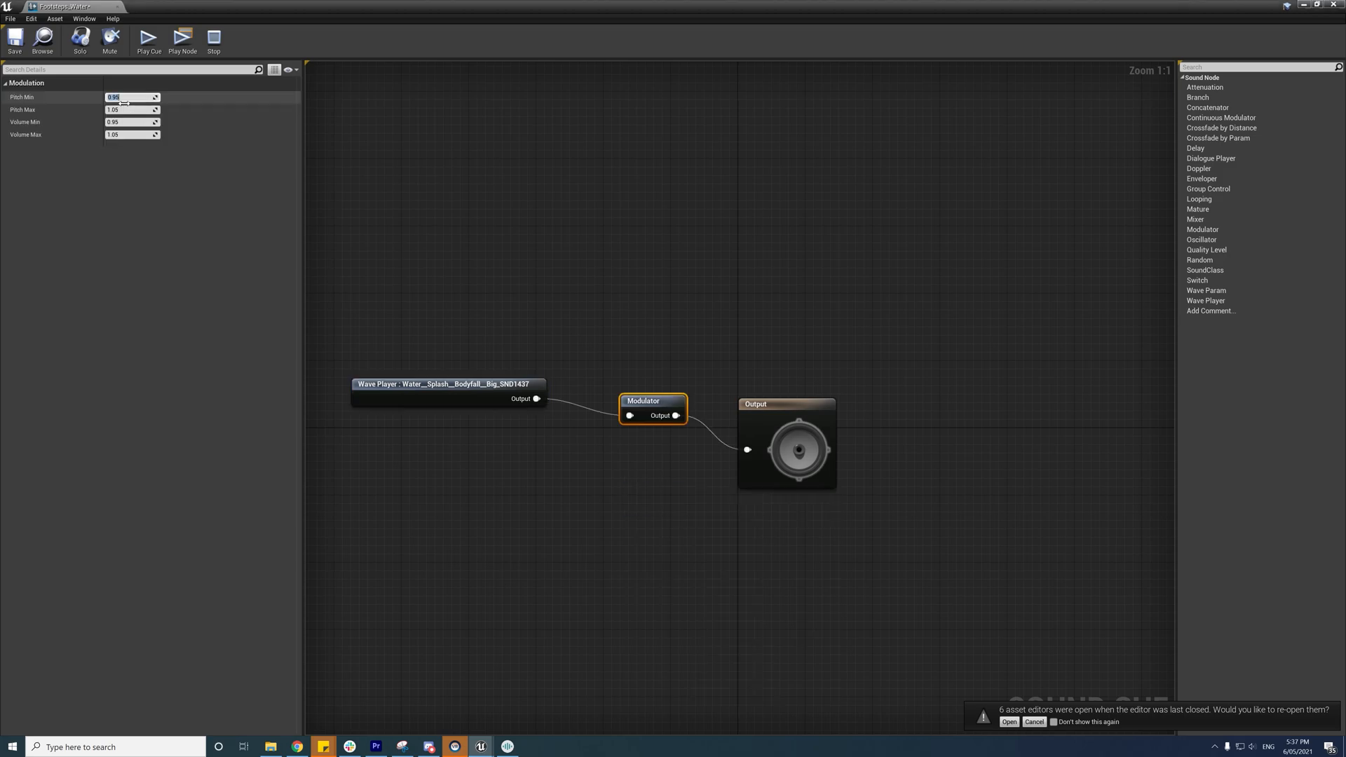
text(0.6)
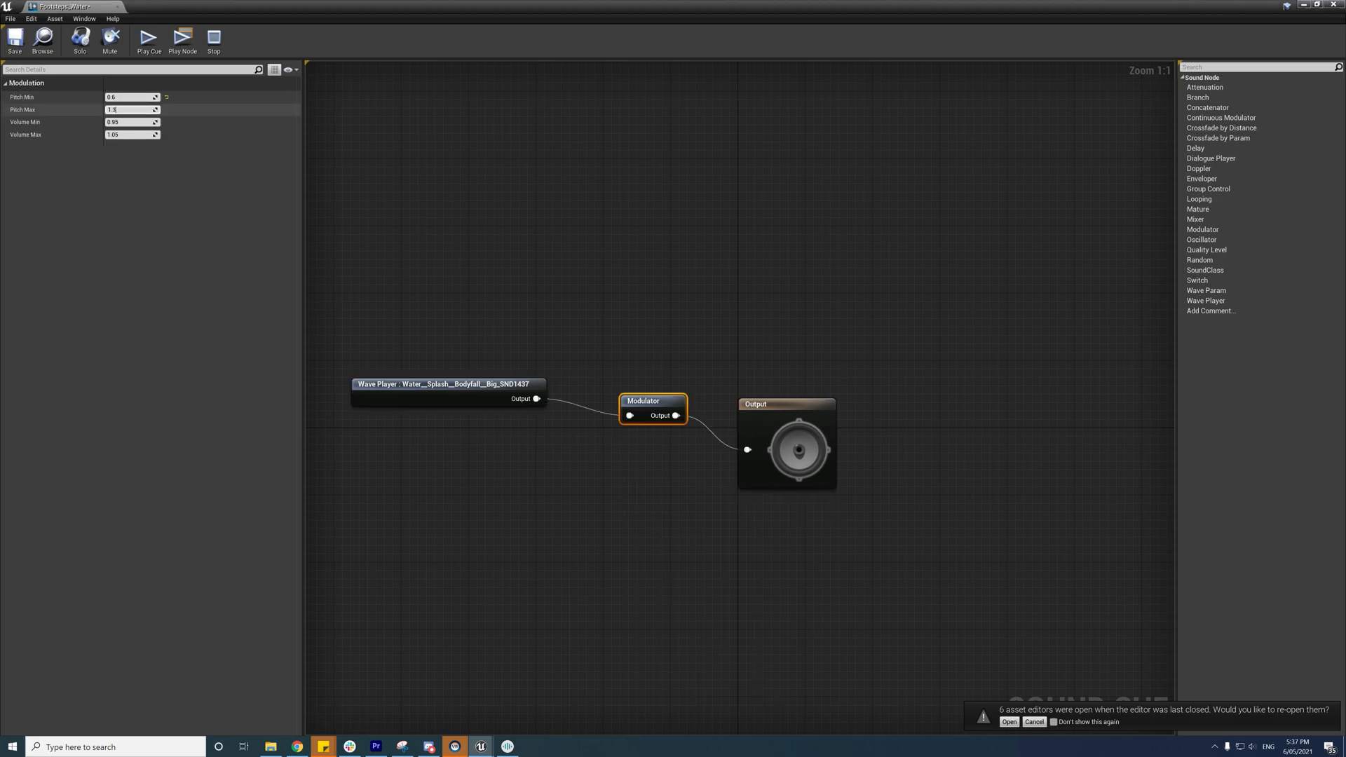
click(149, 39)
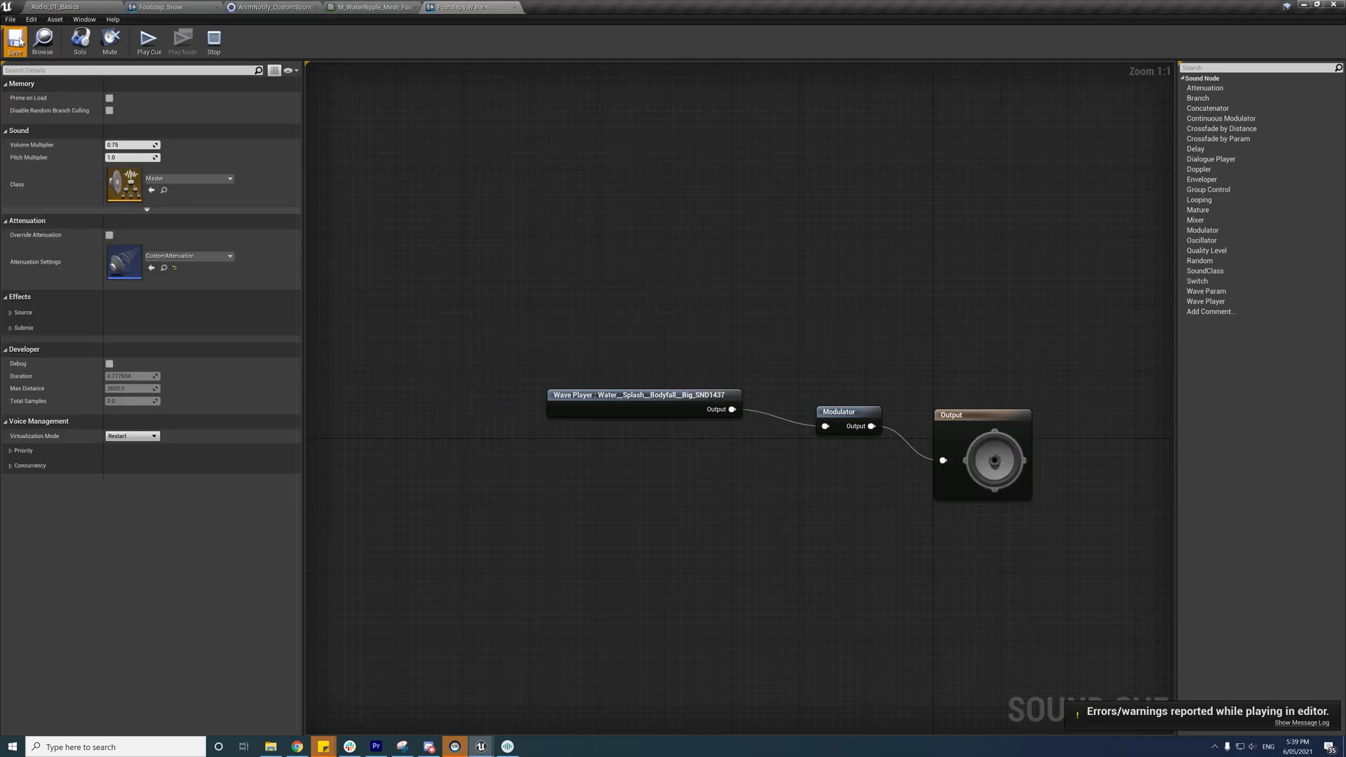
click(270, 7)
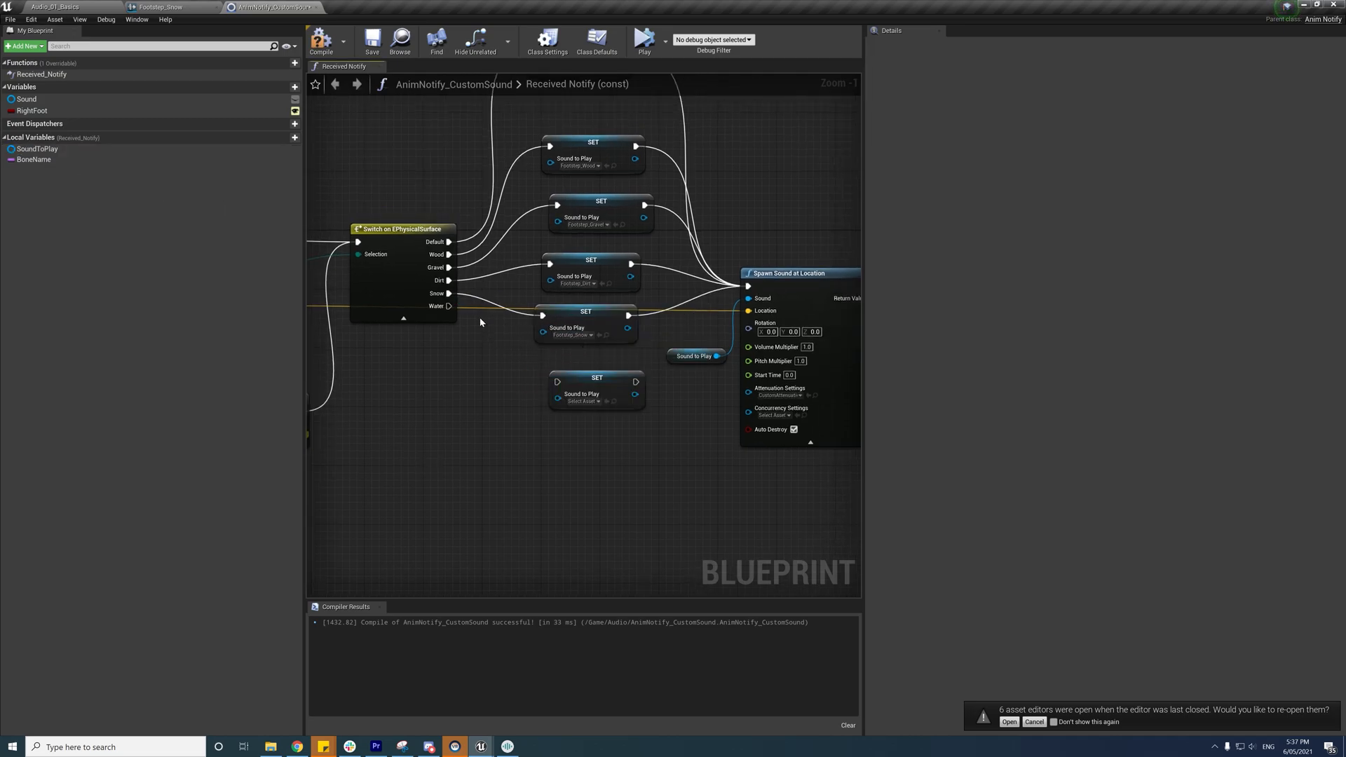
click(582, 401)
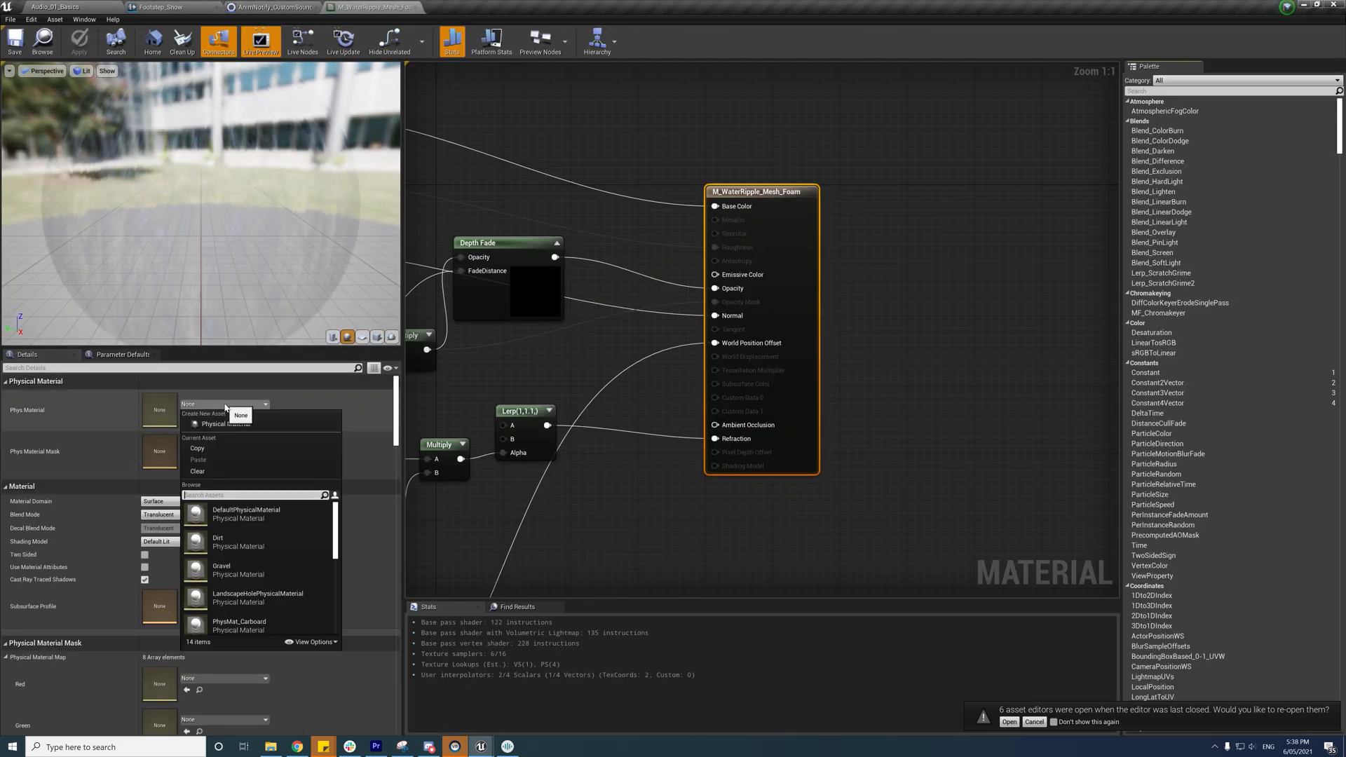
Step: Set Phys Material to Water in M_WaterRipple_Mesh_Foam and apply the change
text(water)
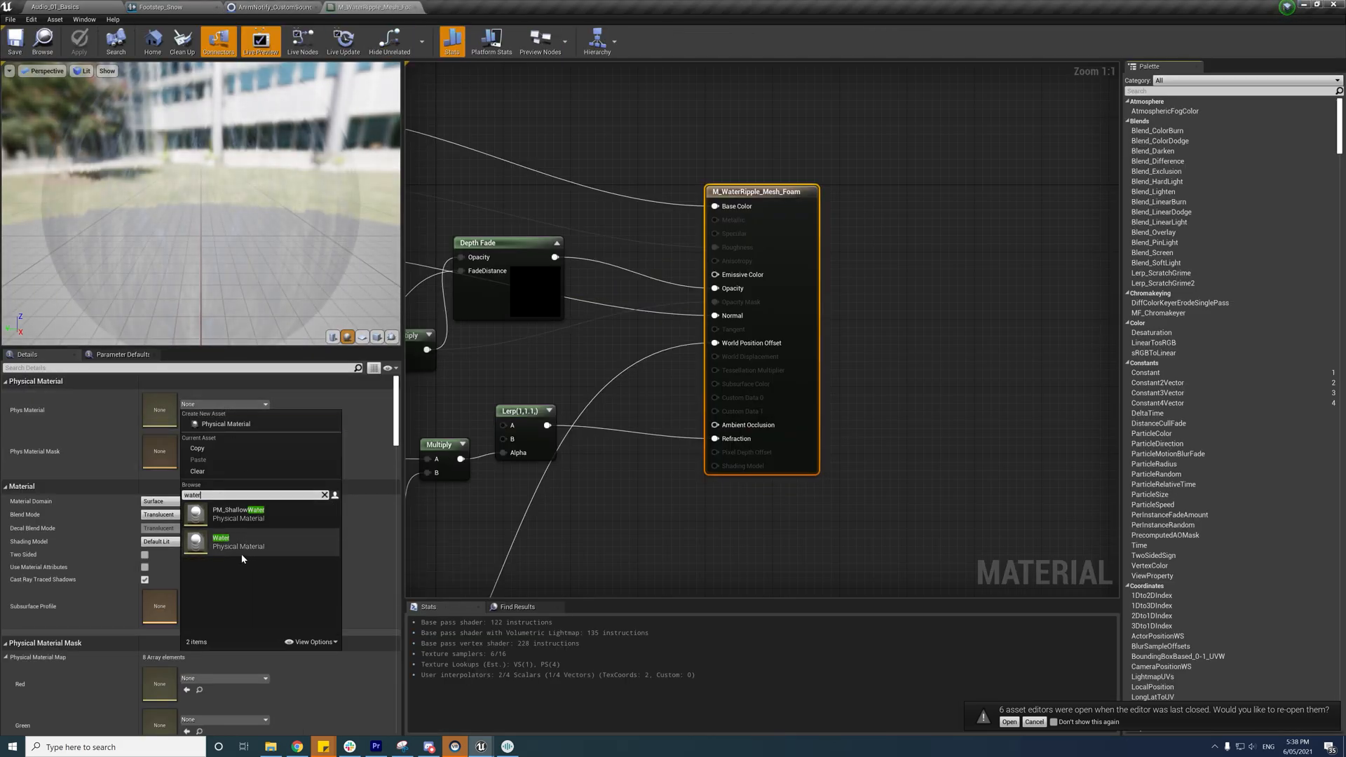
click(238, 541)
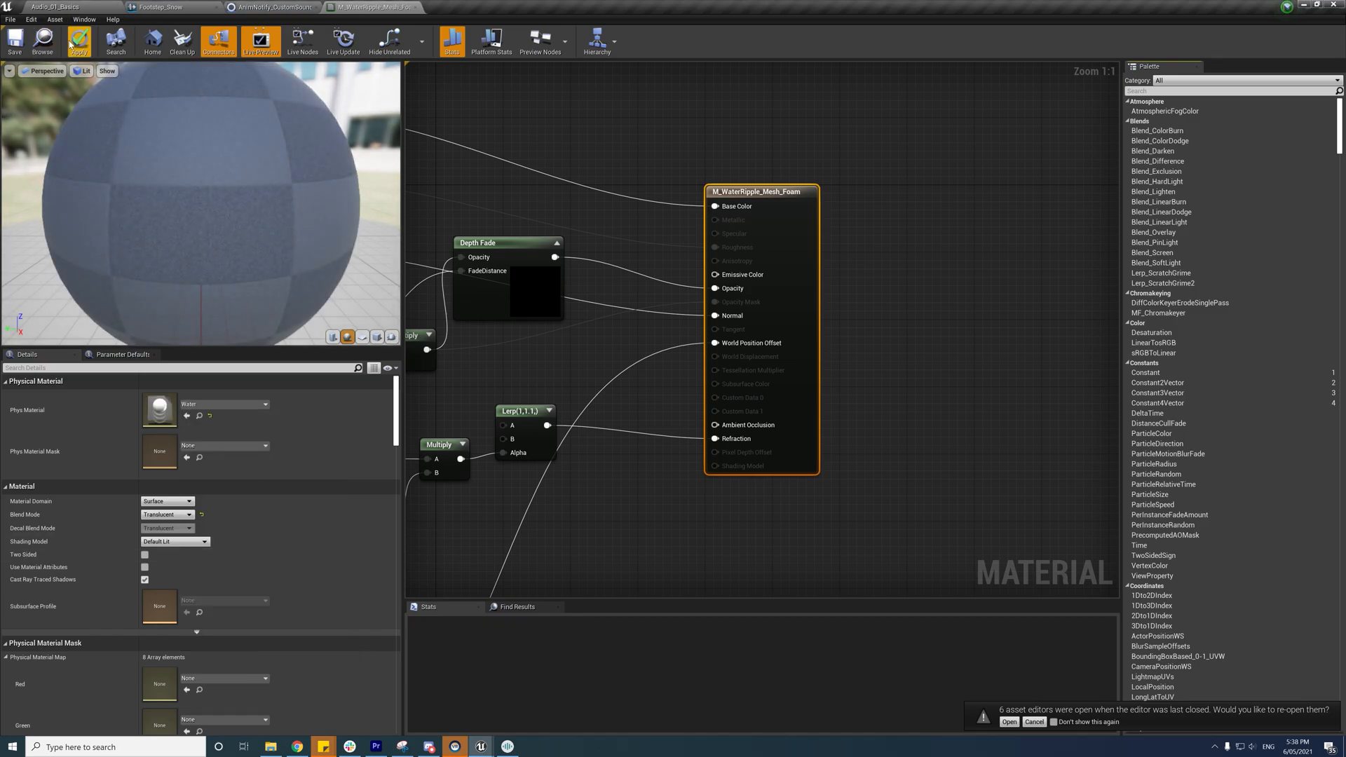
click(457, 7)
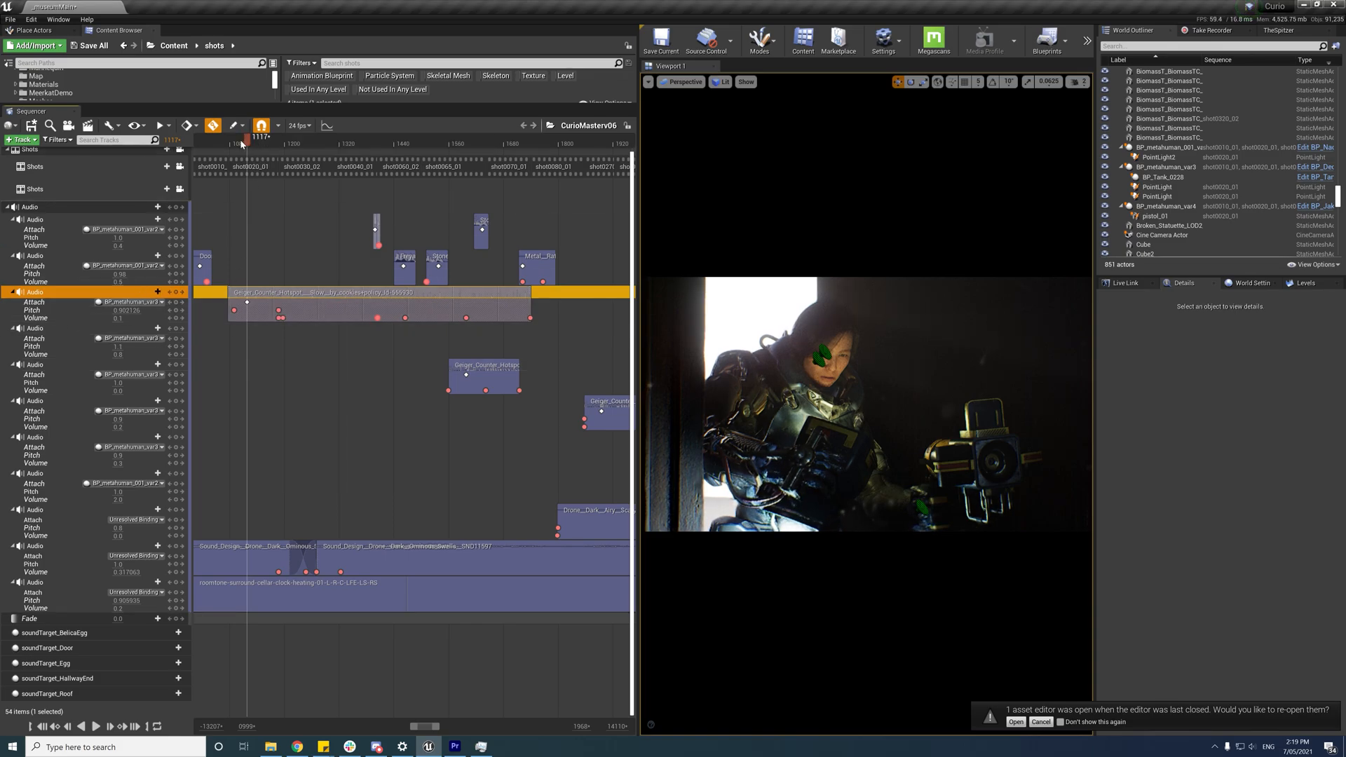
Step: Scrub the CurioMasterv06 playhead forward to preview later shots of the cinematic
drag(241, 136, 275, 136)
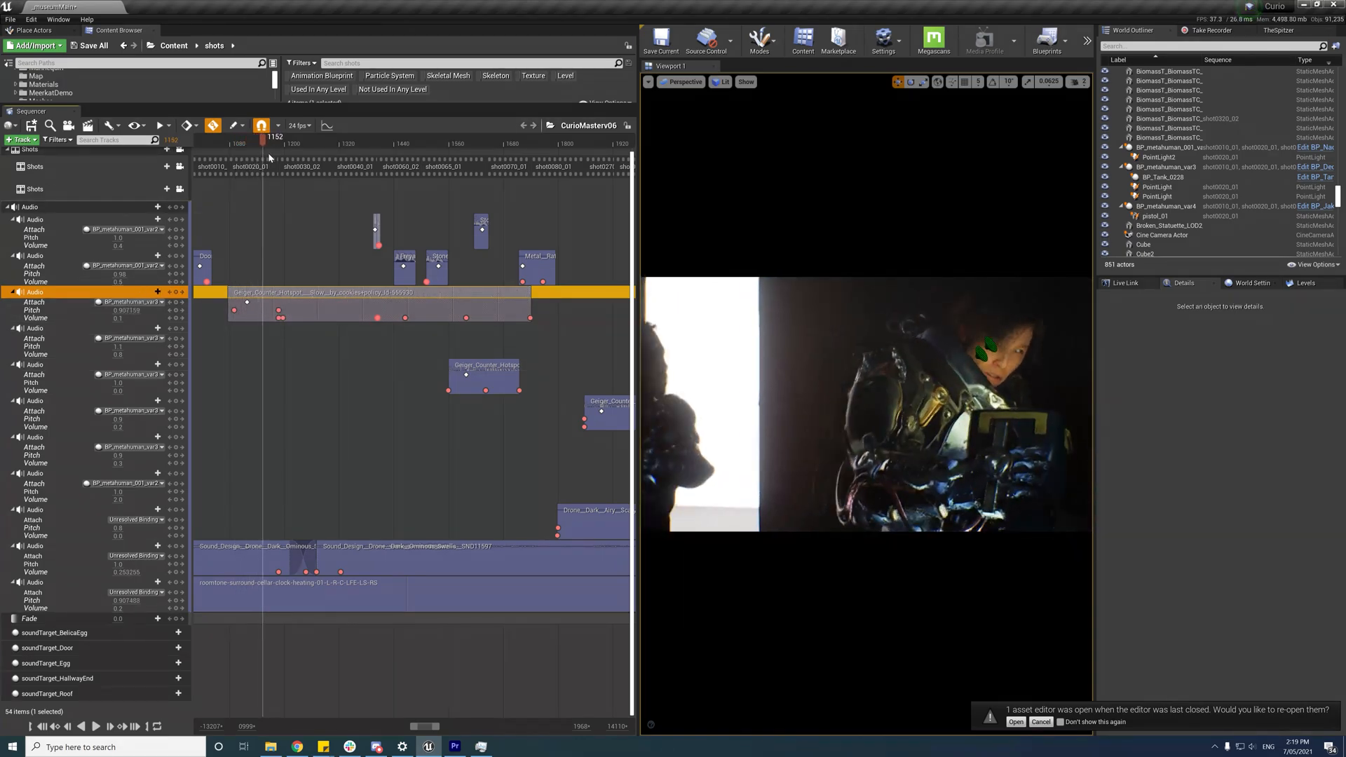
drag(261, 138, 395, 138)
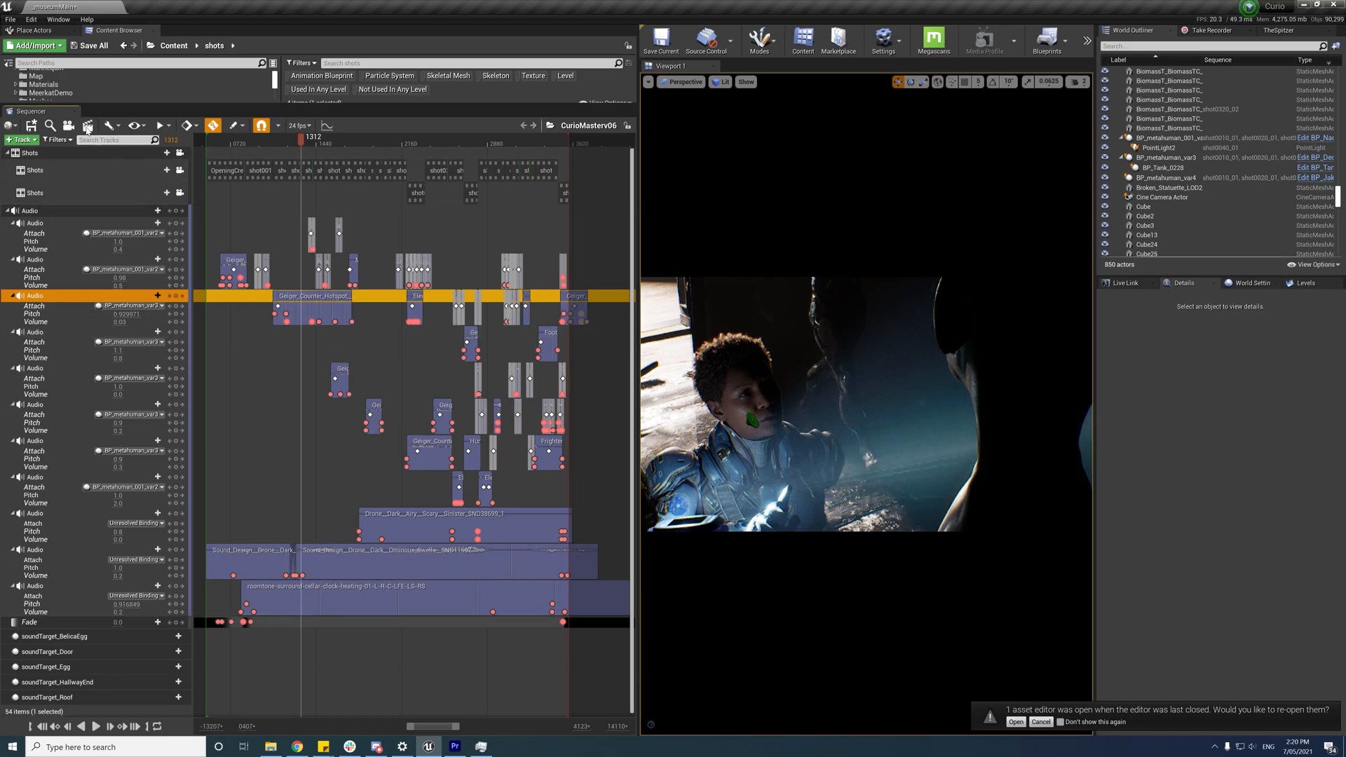
mouse_move(87, 125)
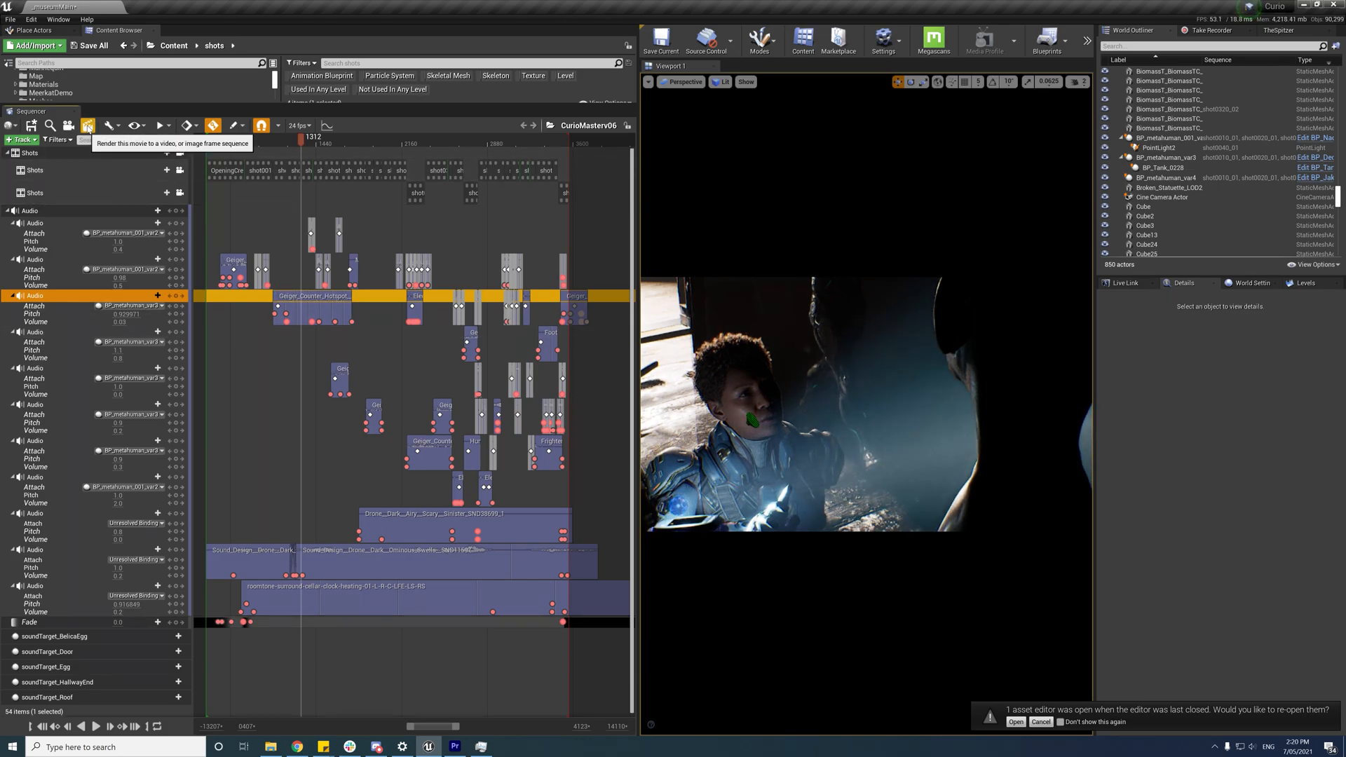
Step: Review Render Movie Settings with Audio Output Format set to Master Audio Submix (Experimental)
click(87, 124)
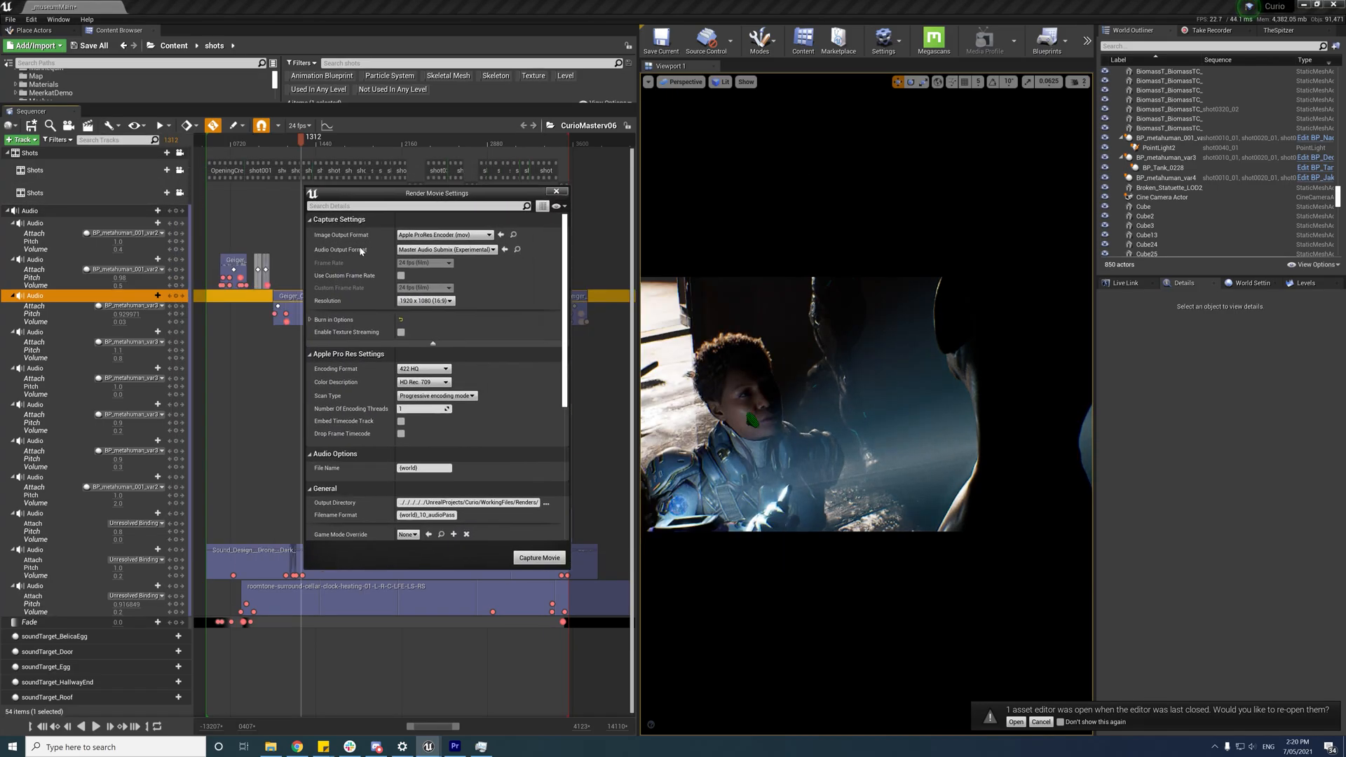
click(445, 250)
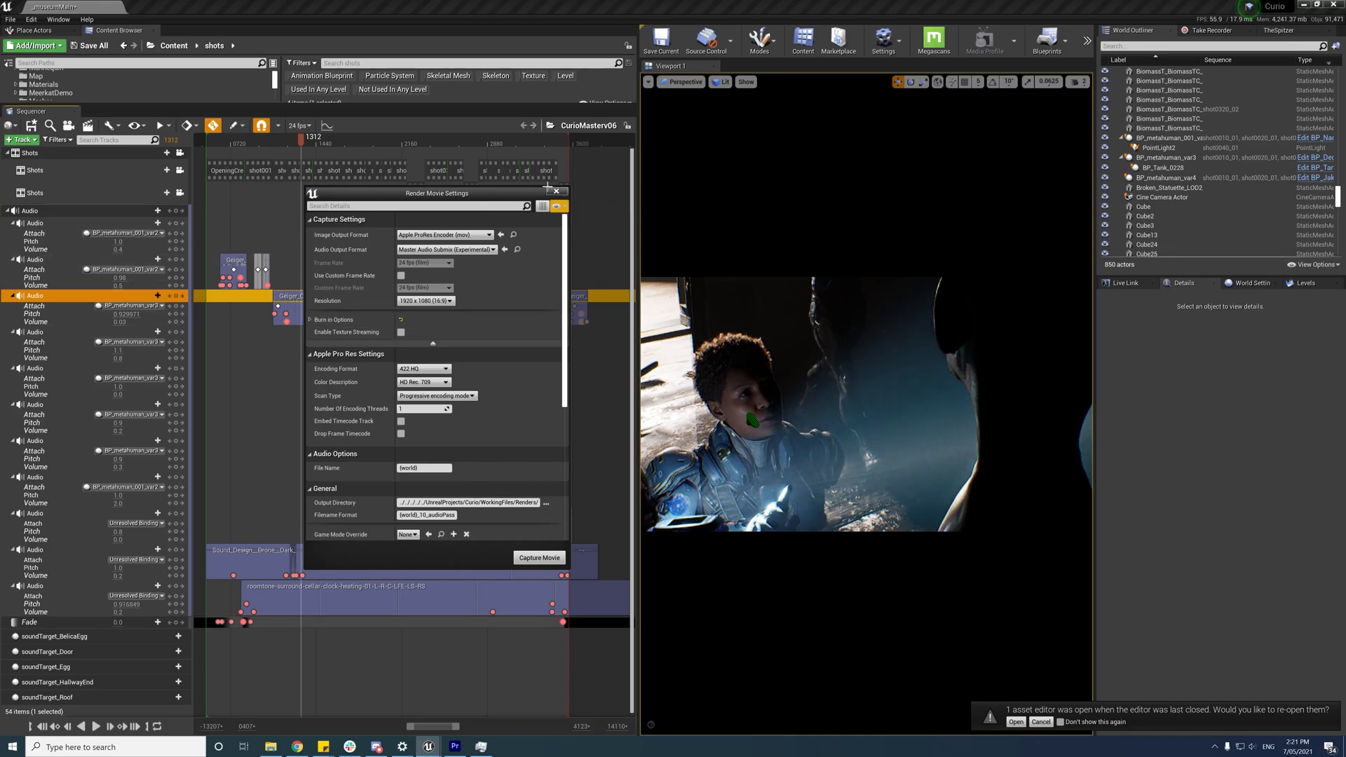
mouse_move(356, 300)
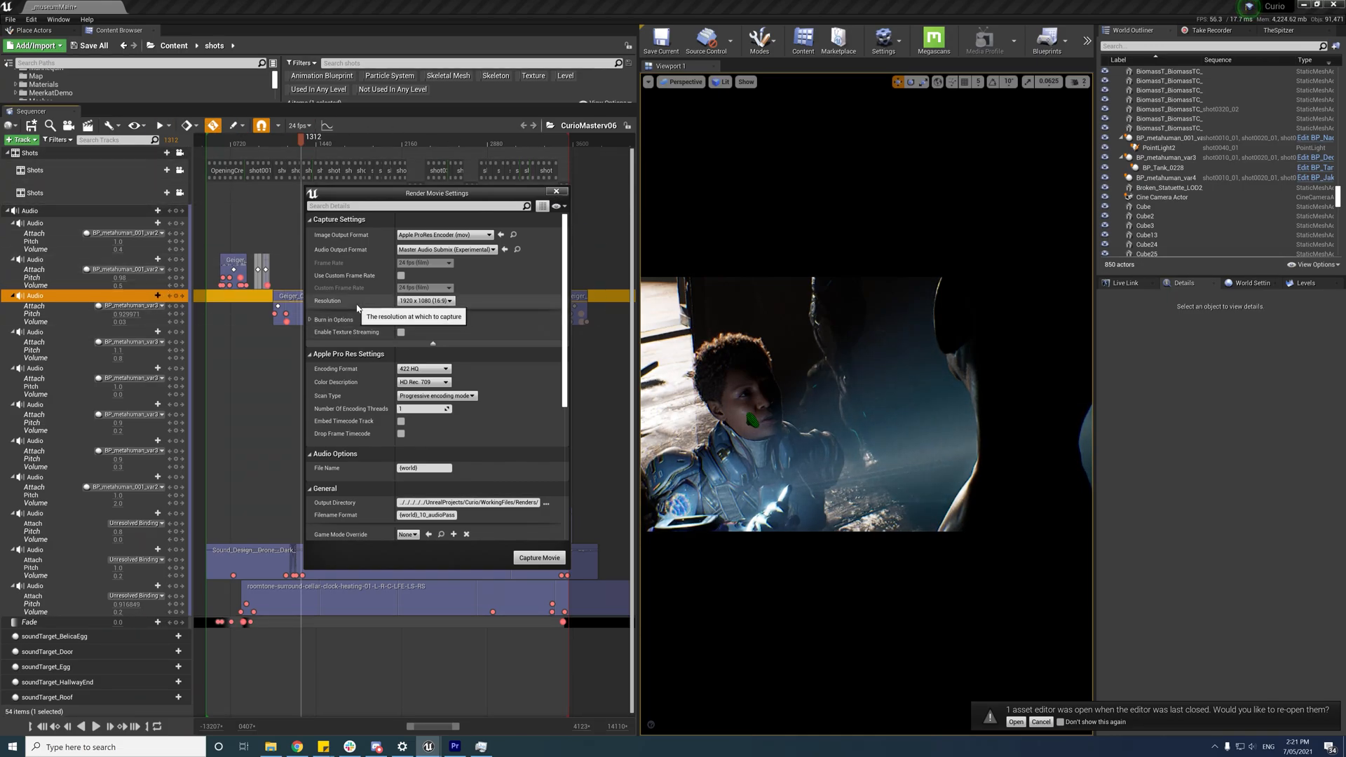